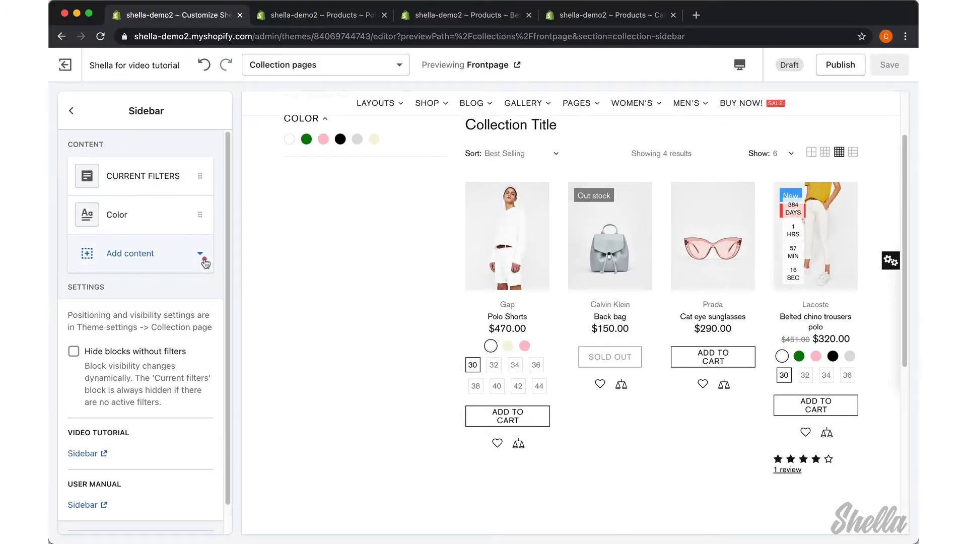
Add a Collections block to the collection sidebar and bring up its menu chooser
left_click(130, 253)
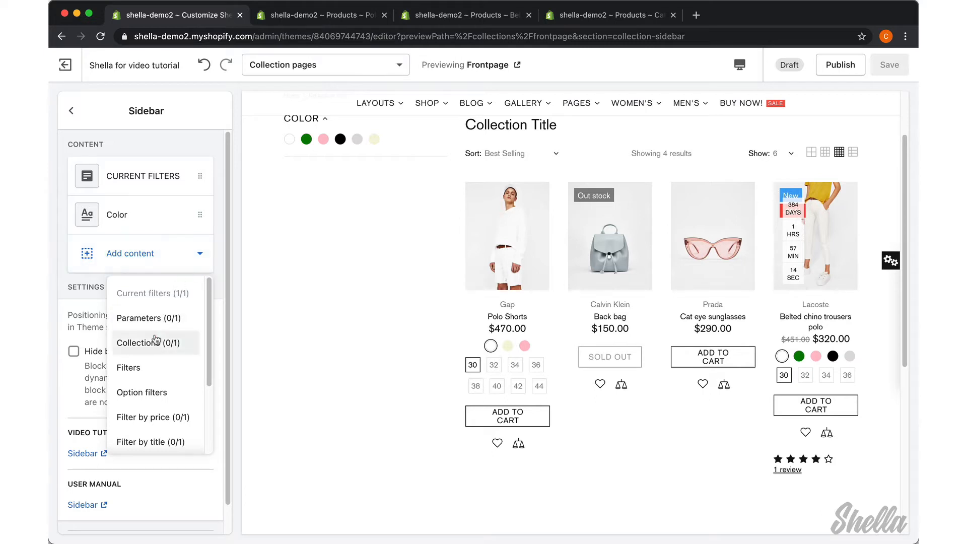
left_click(144, 343)
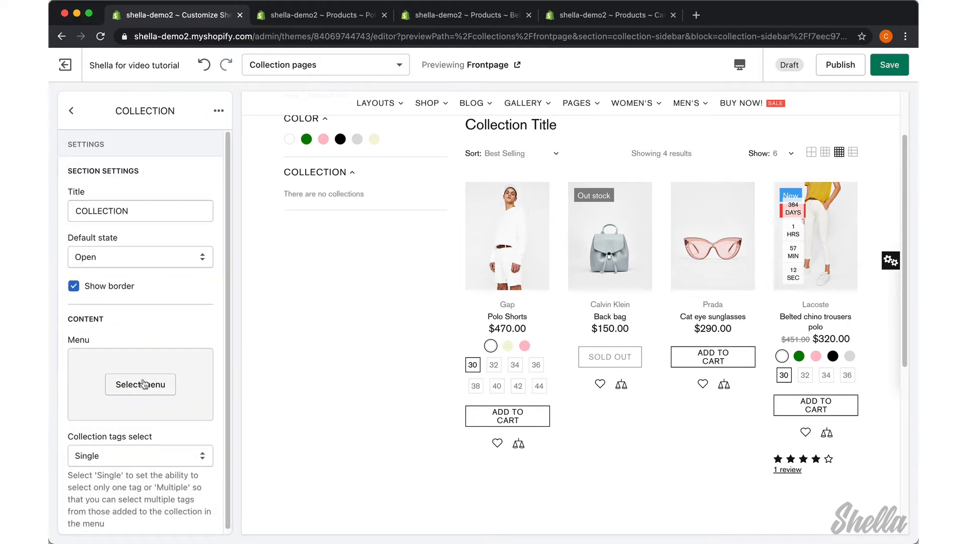
left_click(140, 384)
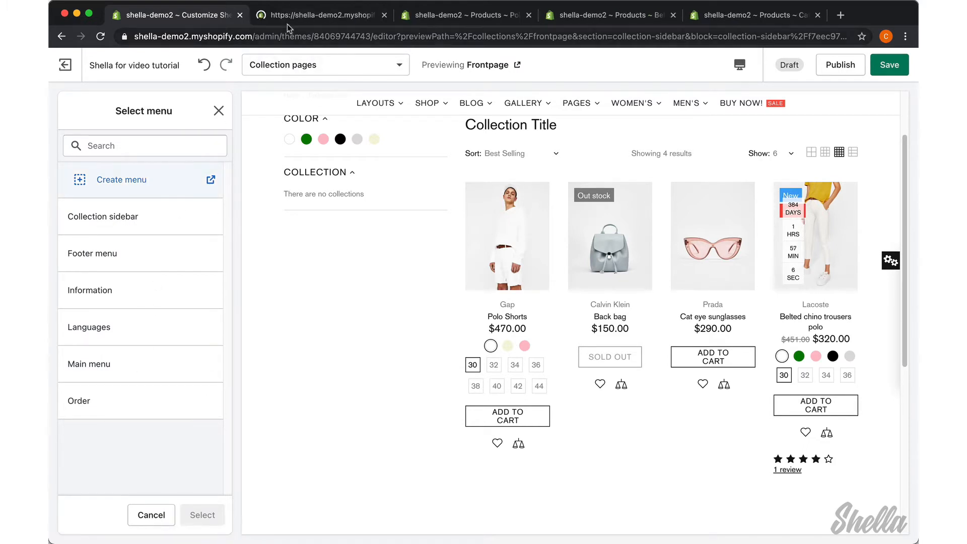
In Navigation, open the Collection sidebar menu and edit its Men's item
left_click(319, 14)
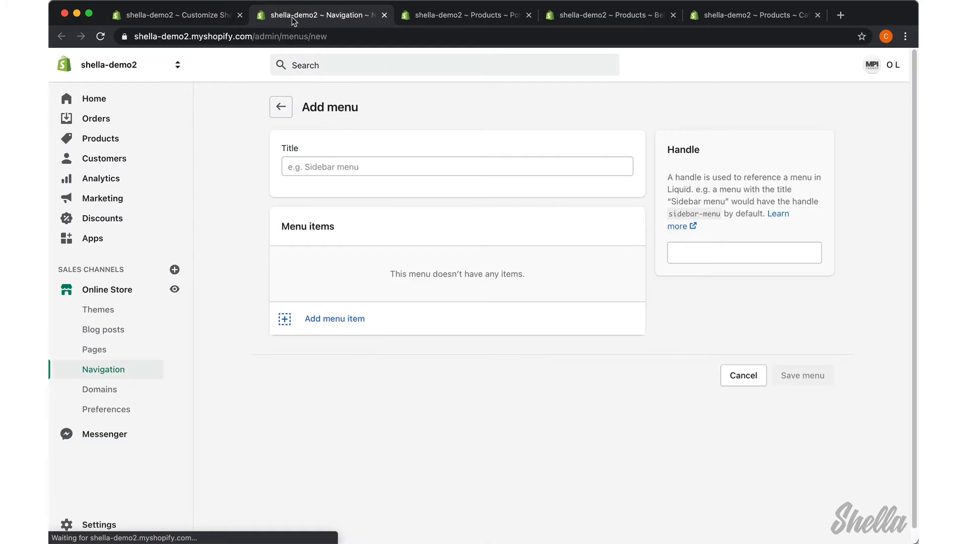
mouse_move(232, 205)
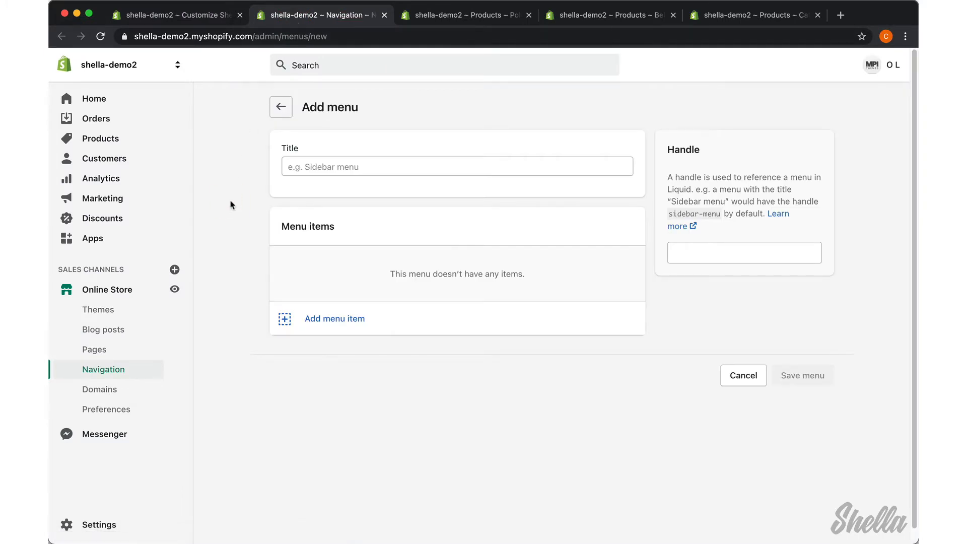
mouse_move(250, 77)
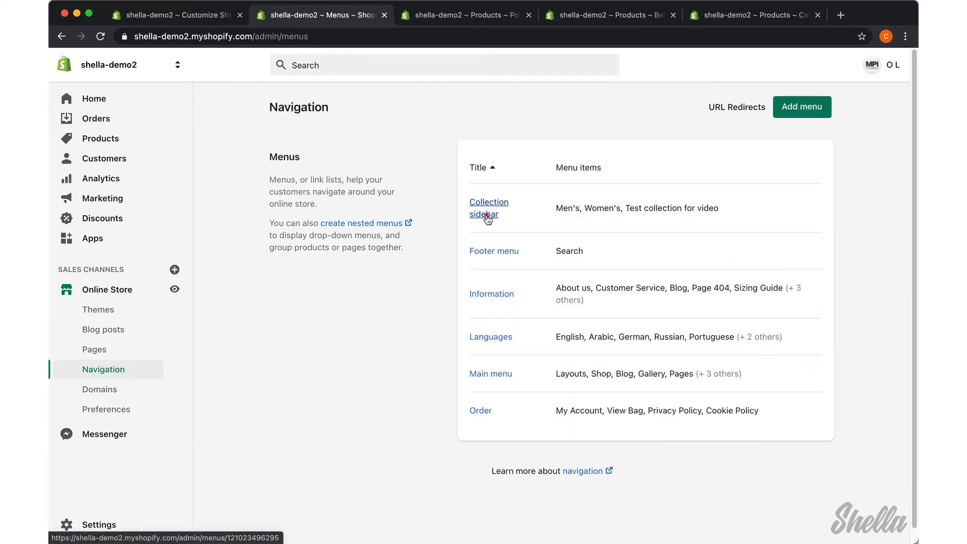
left_click(488, 207)
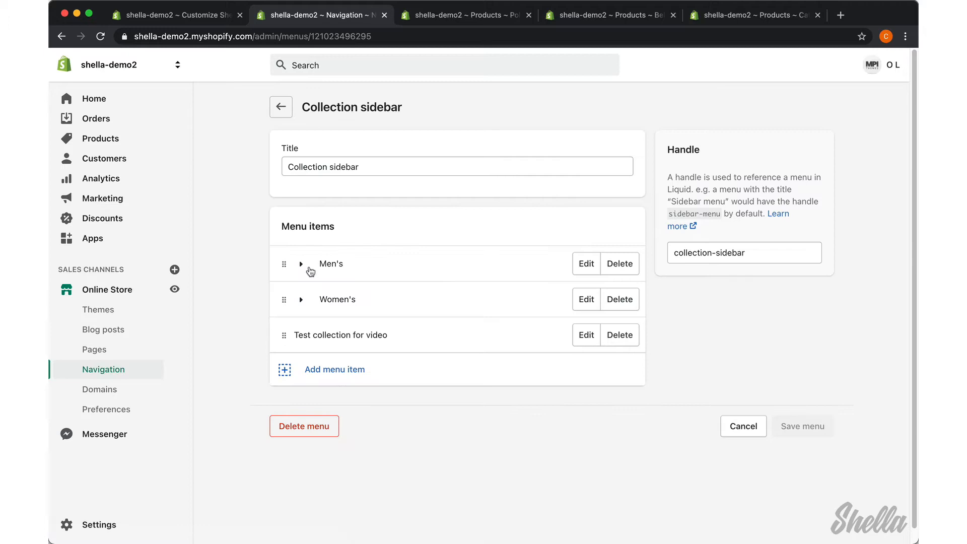
mouse_move(586, 263)
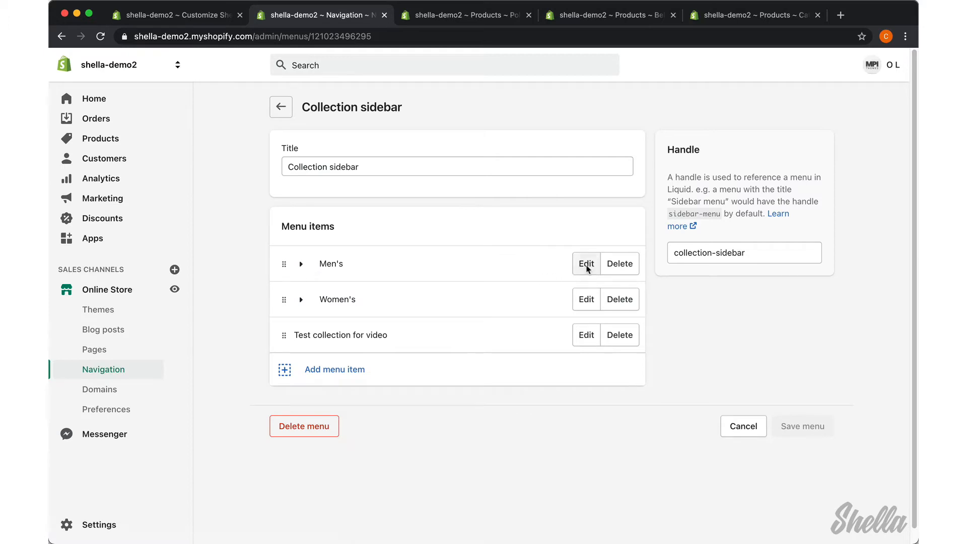
left_click(585, 263)
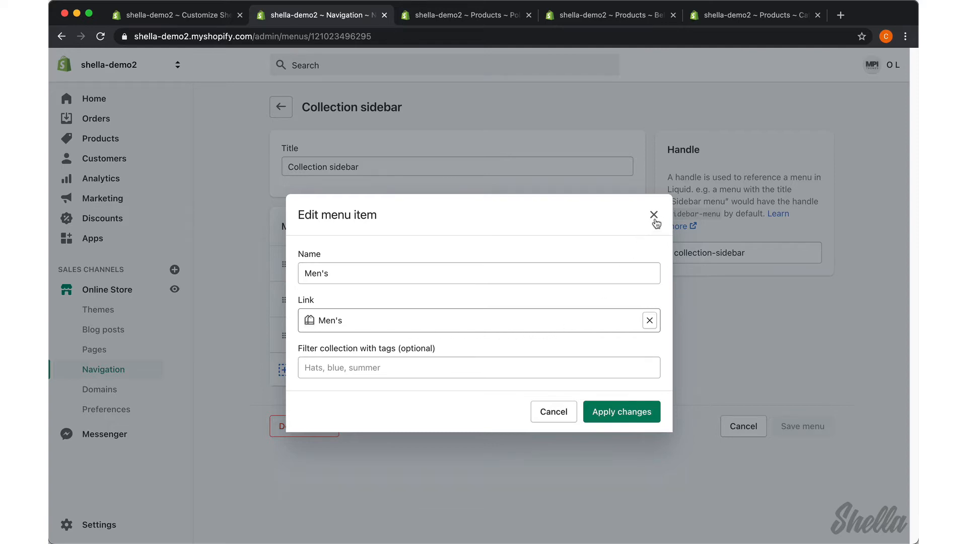
Close the Men's settings, expand Men's and delete the Men shoes sub-item
left_click(653, 214)
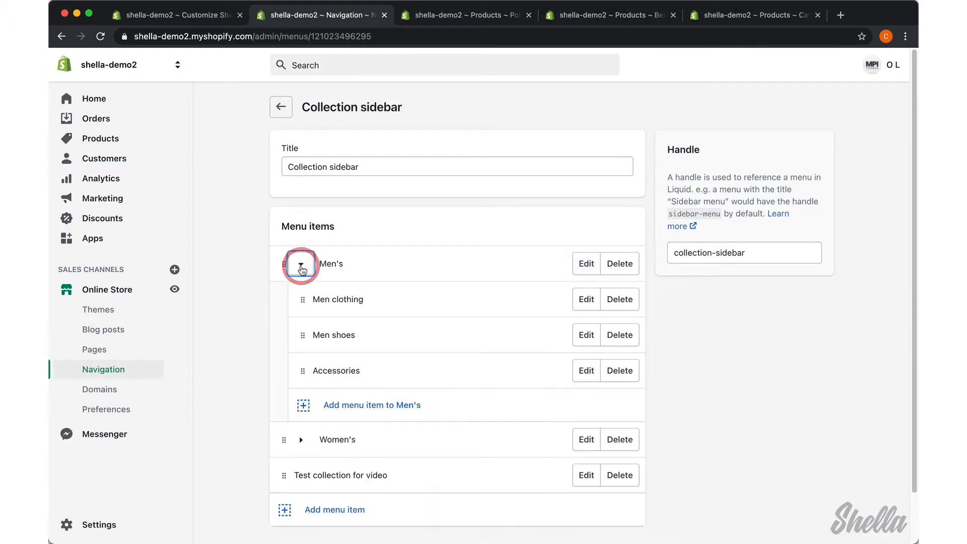
left_click(301, 263)
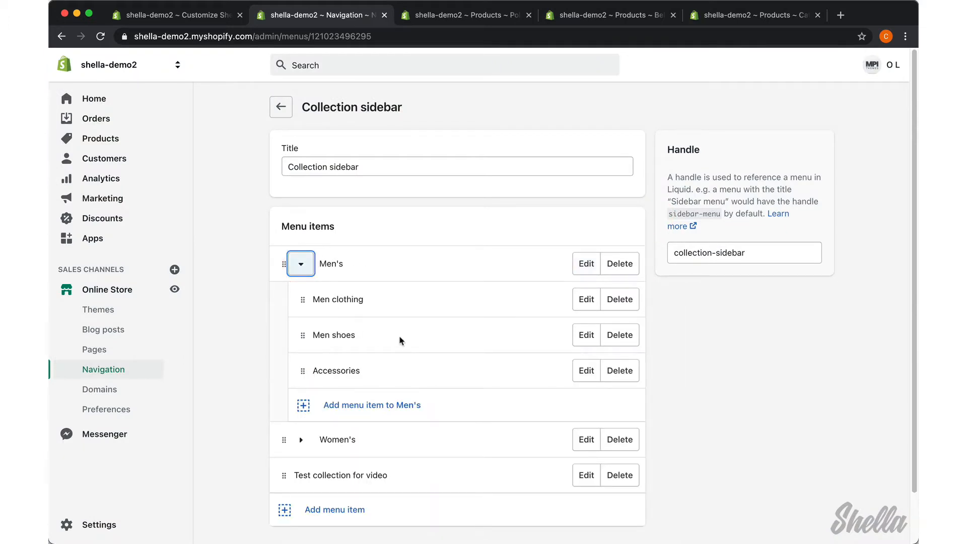
mouse_move(620, 334)
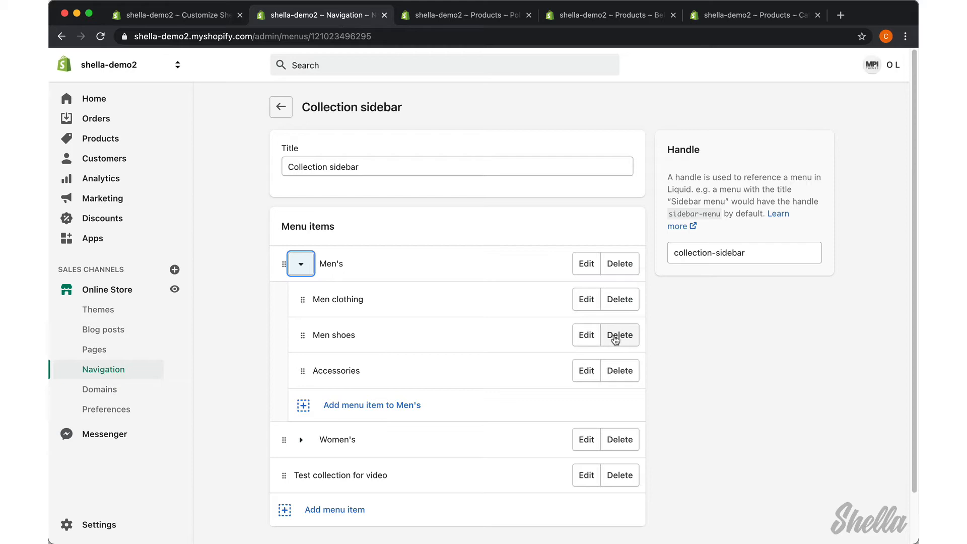
left_click(619, 334)
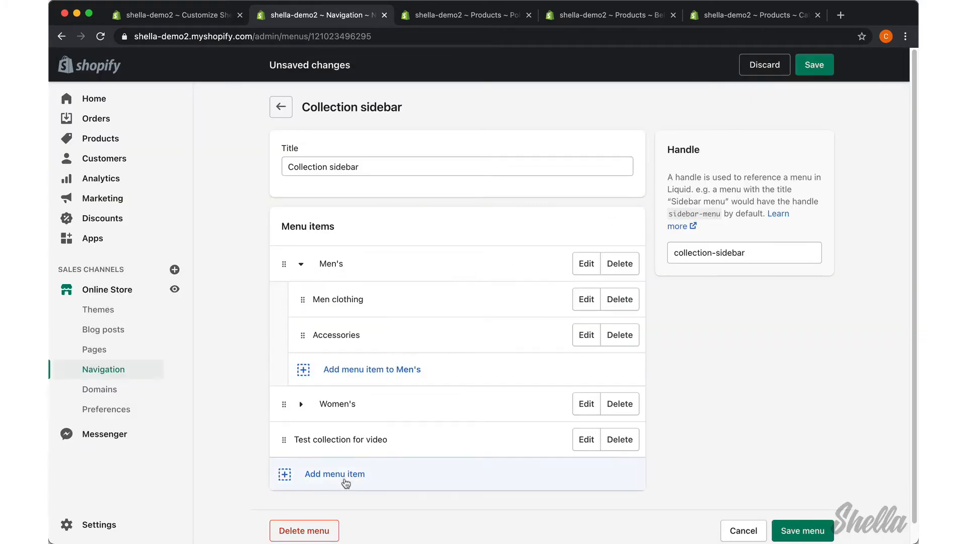
Add a new item linked to the Men shoes collection and nest it under Men's after Men clothing
left_click(334, 474)
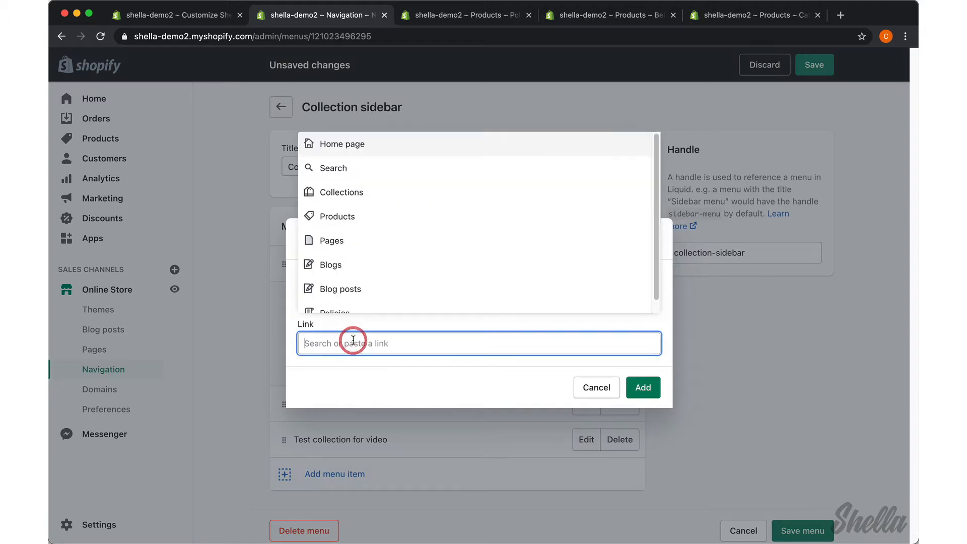
type("men")
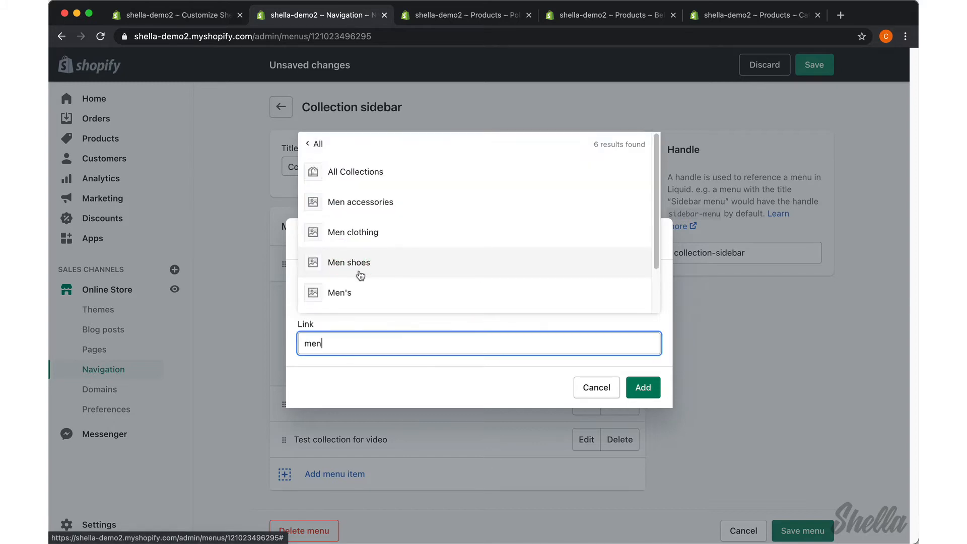
left_click(349, 262)
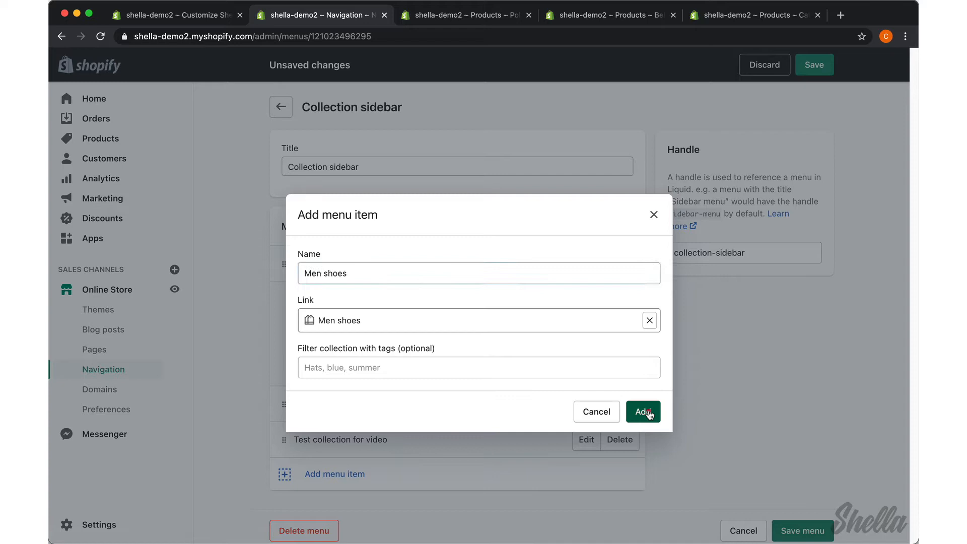
left_click(643, 411)
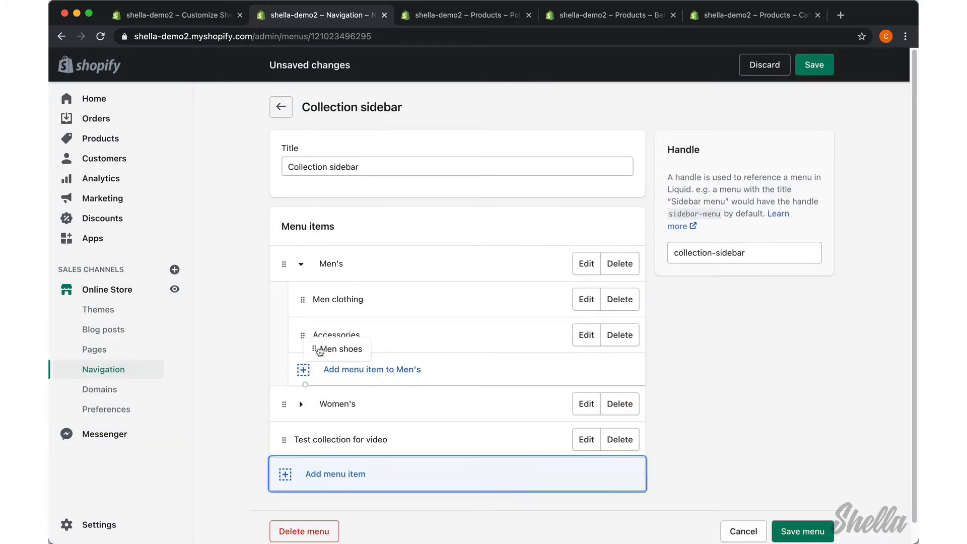
left_click_drag(338, 349, 315, 303)
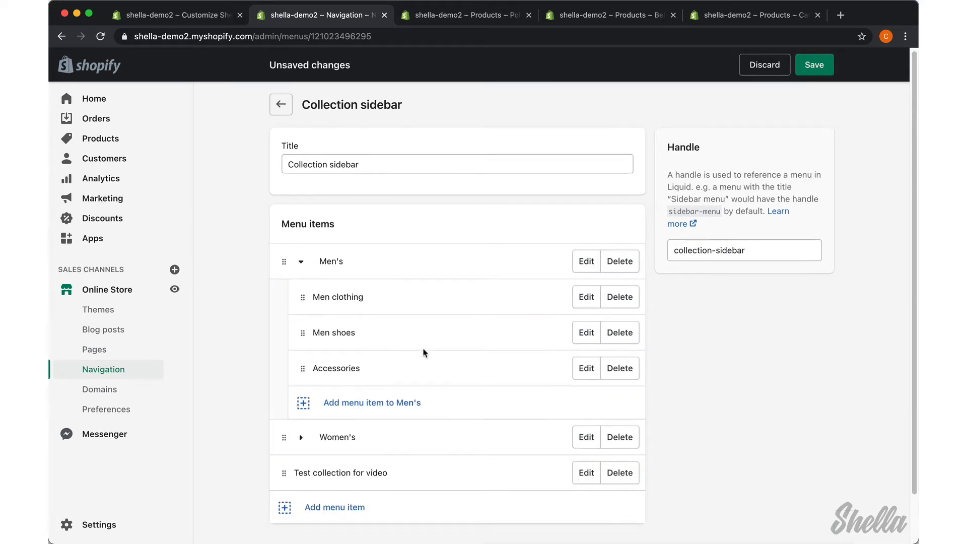
Add an About Our Store page item under Men's and save the Collection sidebar menu
scroll("down", 3)
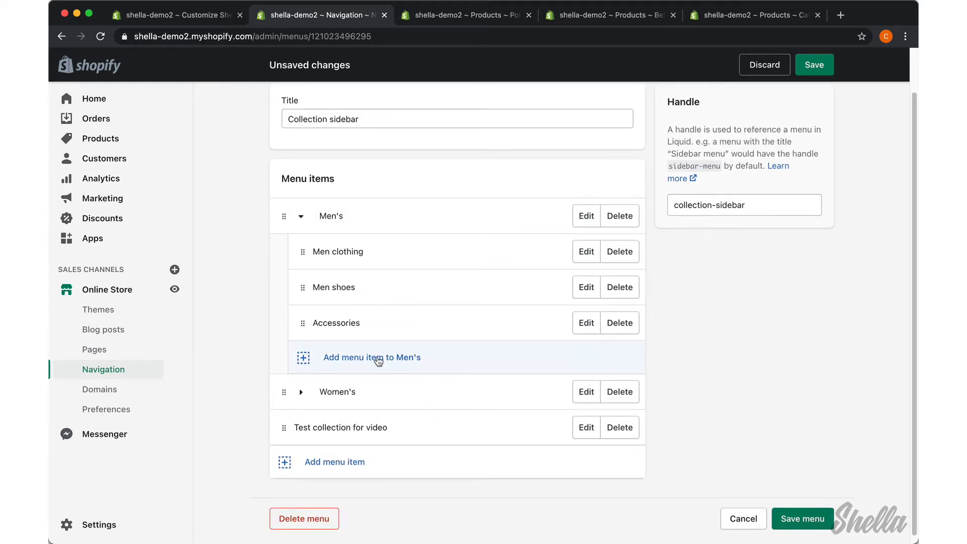
left_click(371, 356)
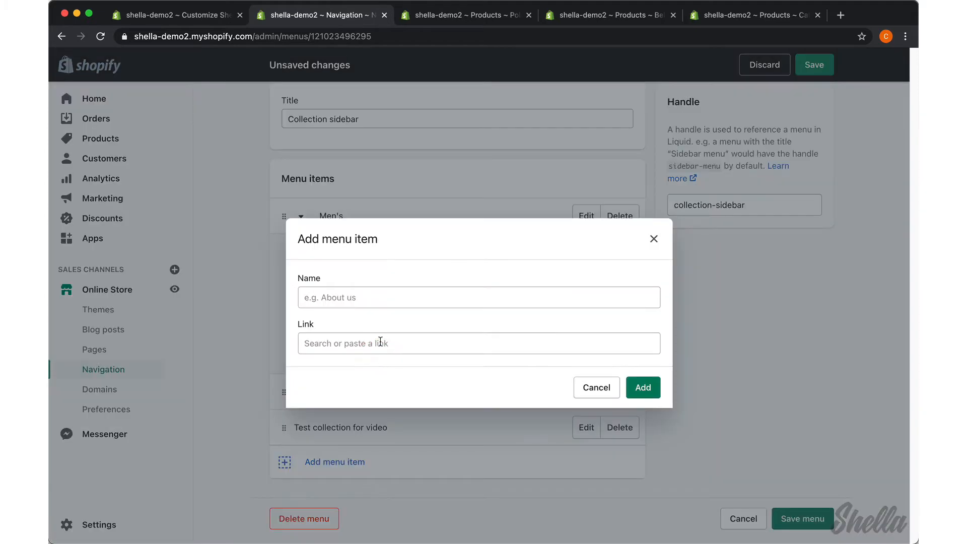
left_click(478, 343)
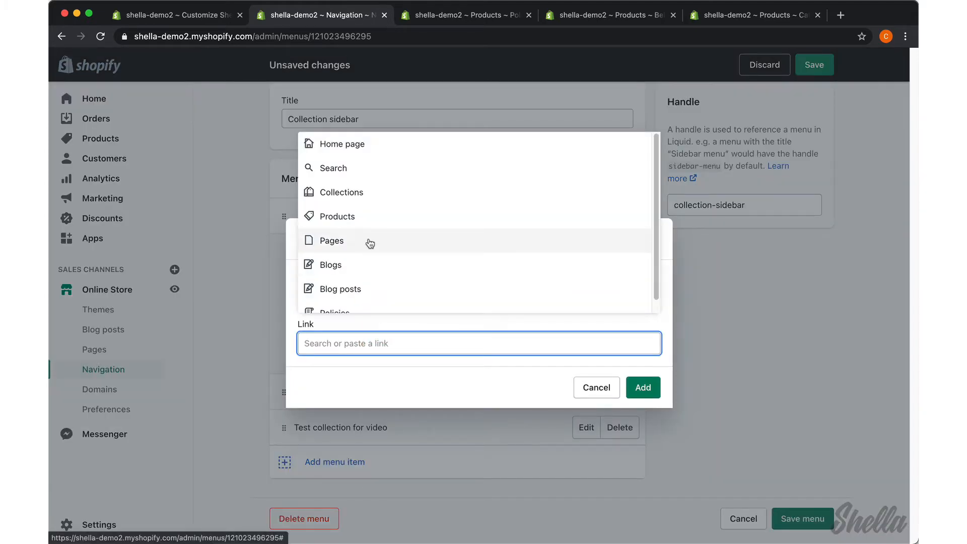
left_click(331, 241)
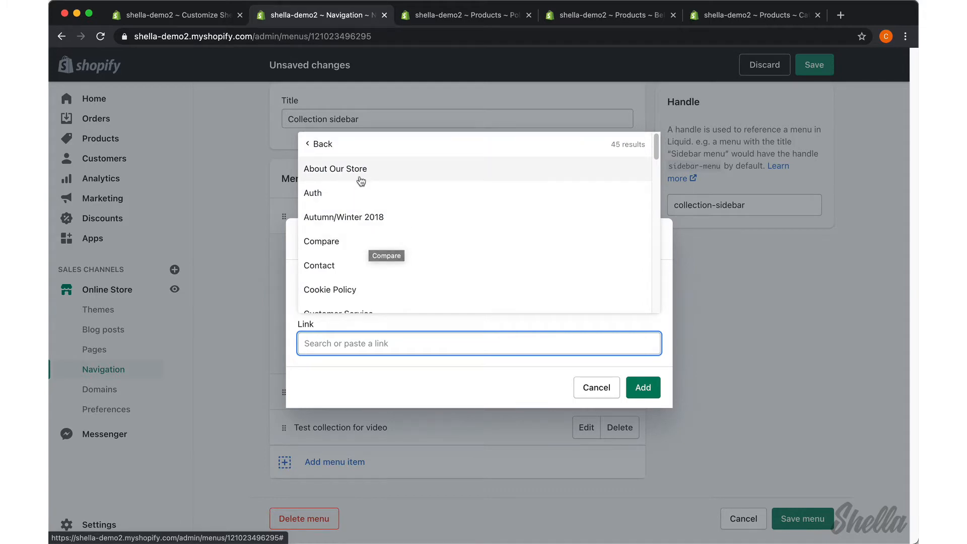
left_click(336, 168)
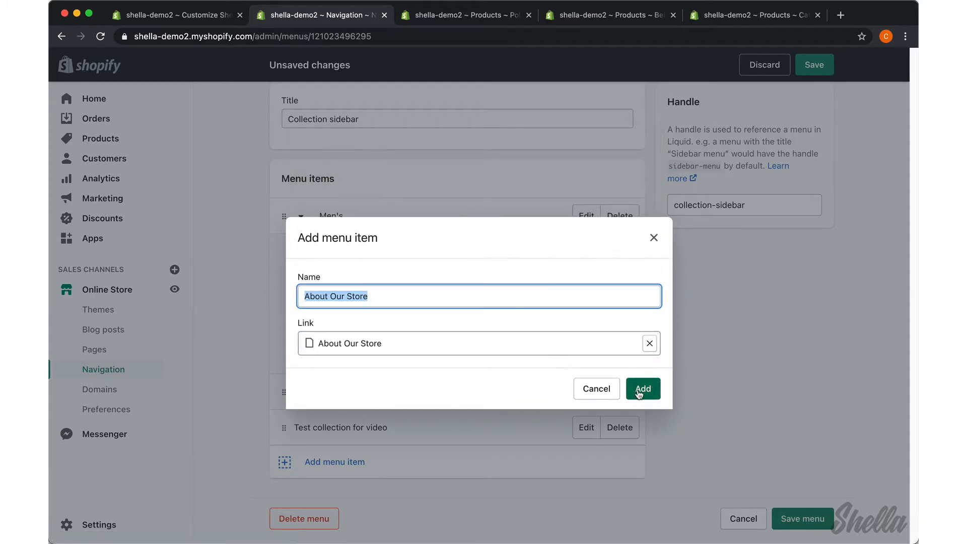
left_click(642, 389)
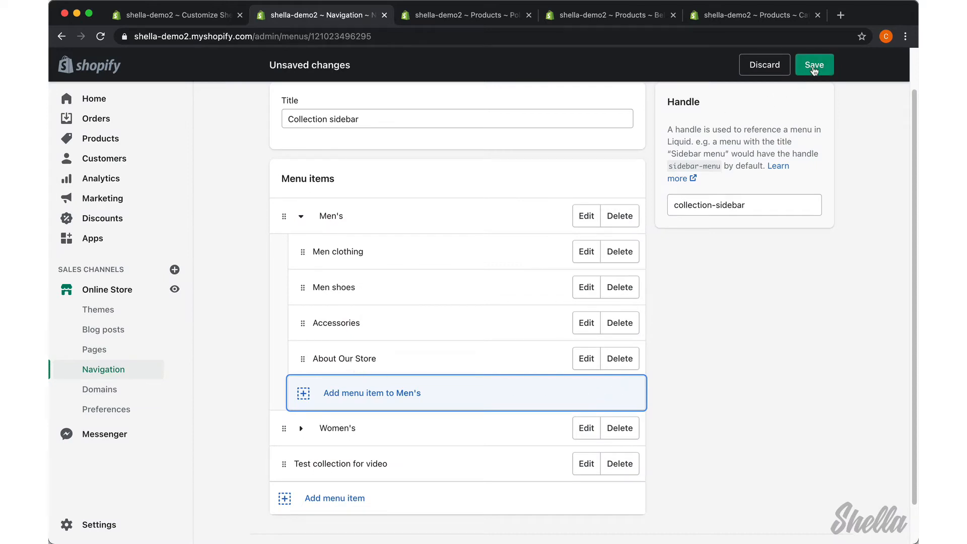
left_click(814, 65)
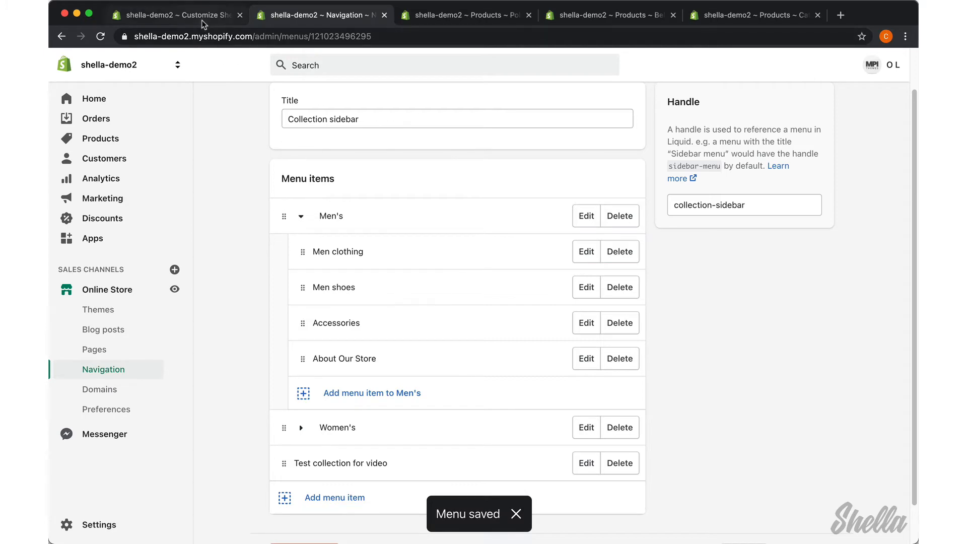
Assign the Collection sidebar menu to the Collection block and save the theme
left_click(178, 15)
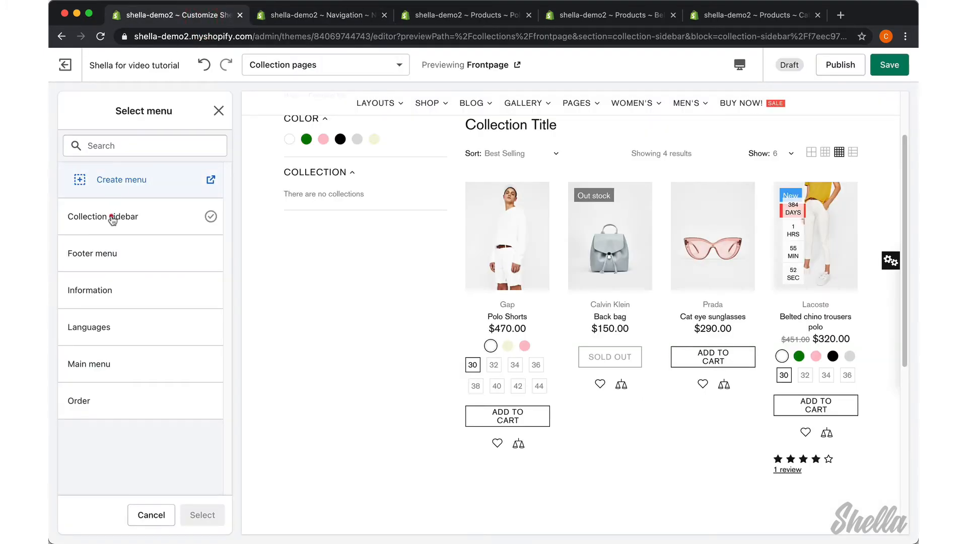
left_click(203, 515)
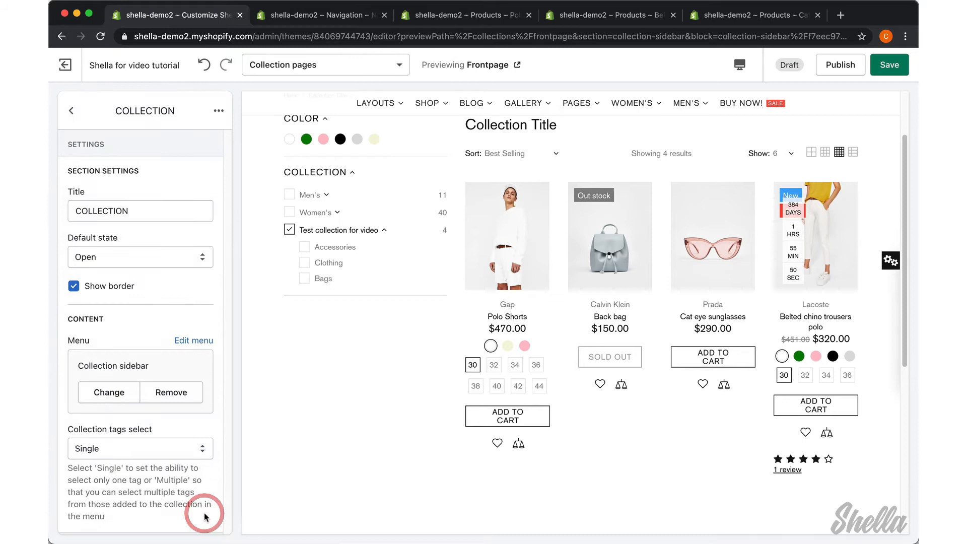
left_click(889, 64)
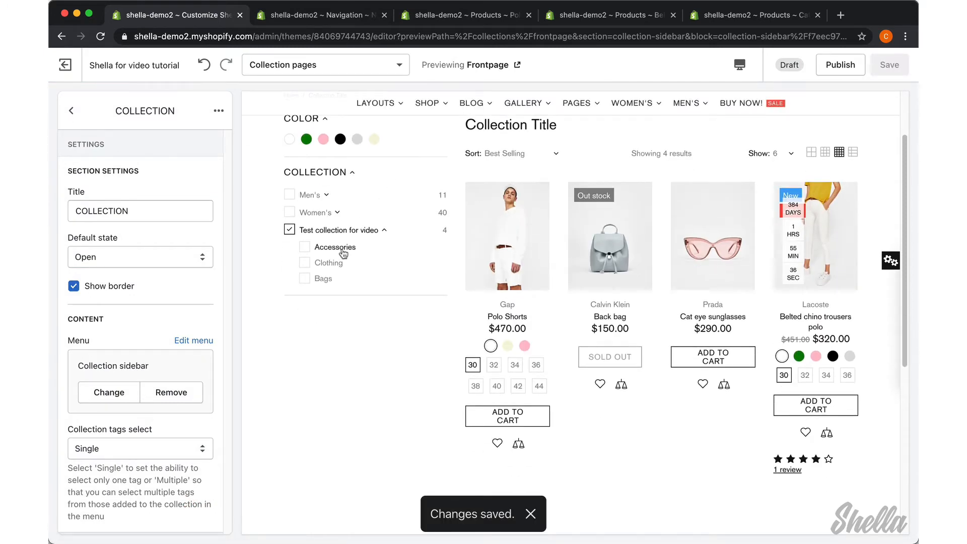
left_click(321, 198)
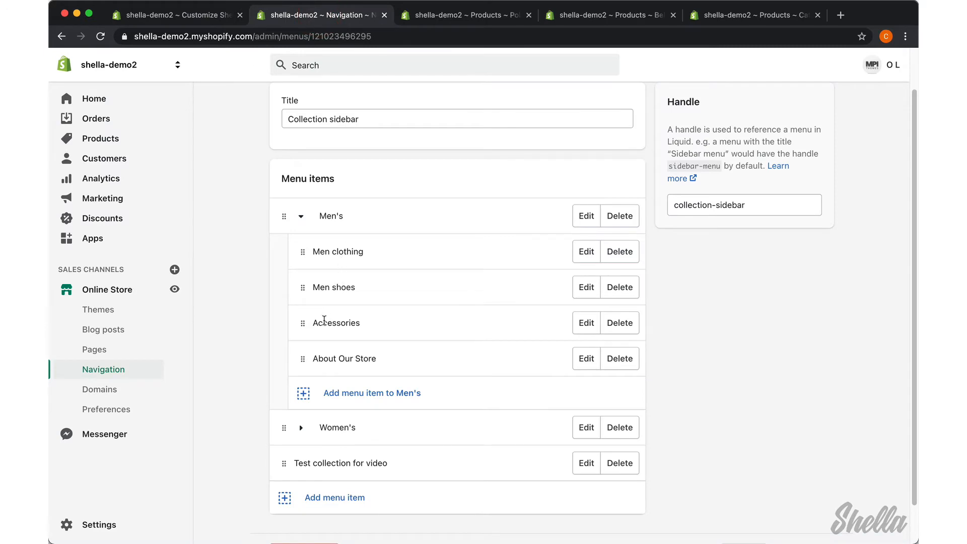
mouse_move(301, 358)
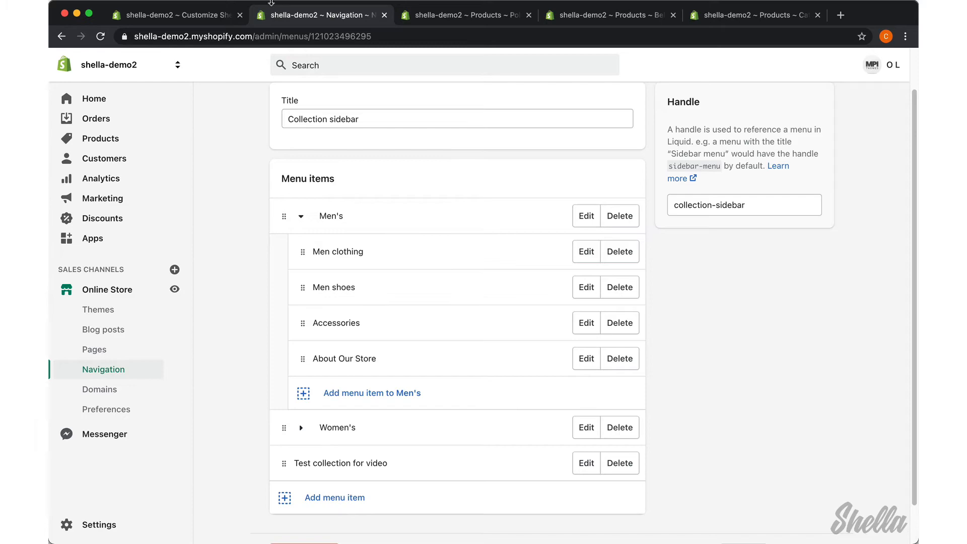
left_click(176, 14)
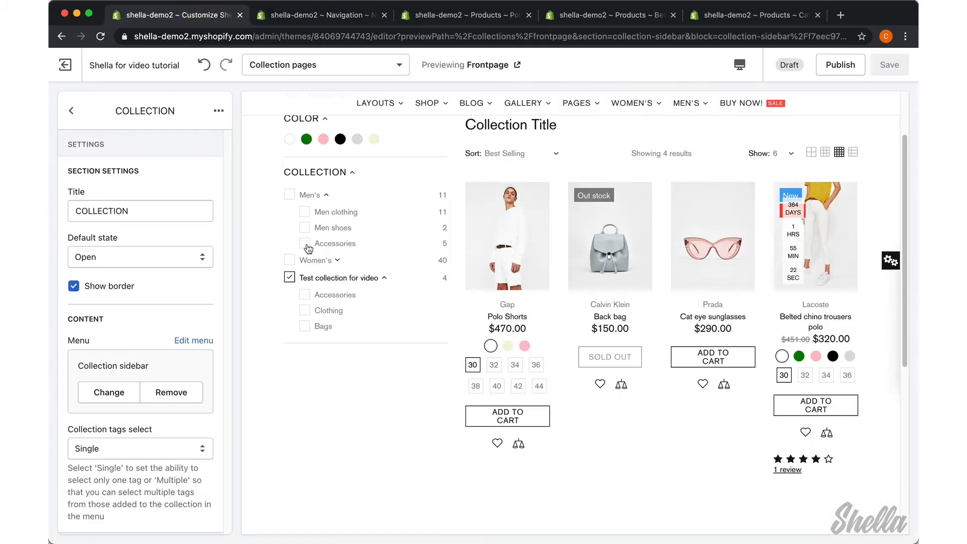
Tick Accessories, Men shoes, Men's and Test collection for video in the preview sidebar
left_click(304, 243)
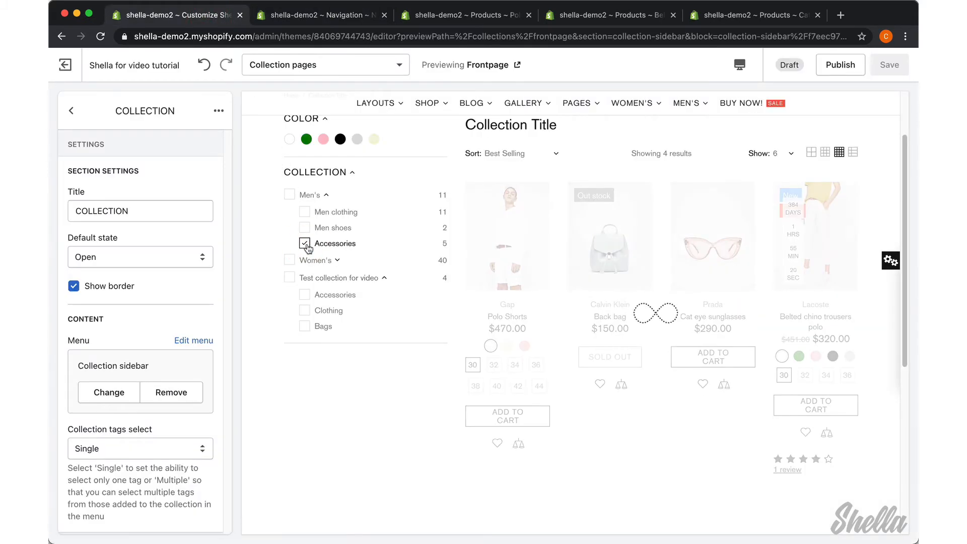
left_click(305, 243)
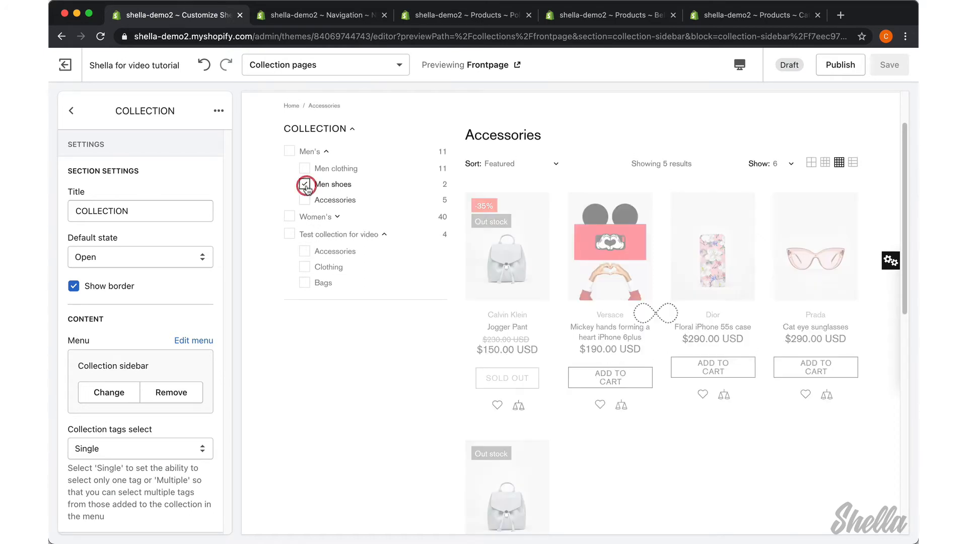
left_click(304, 183)
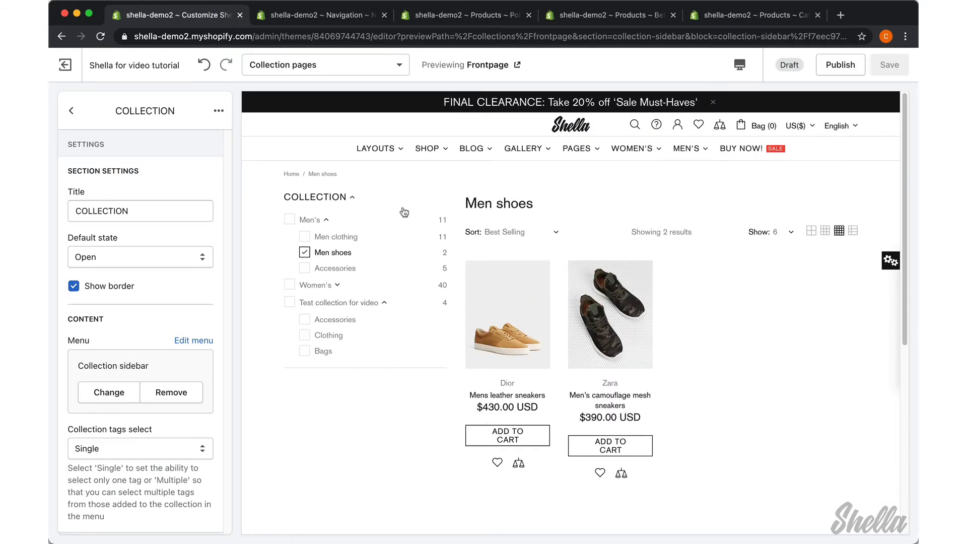
left_click(289, 219)
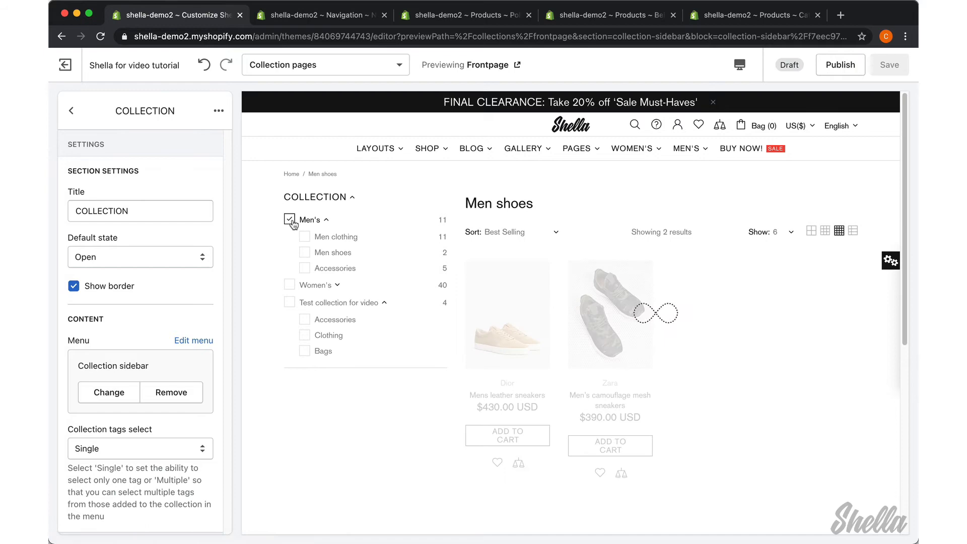
left_click(289, 219)
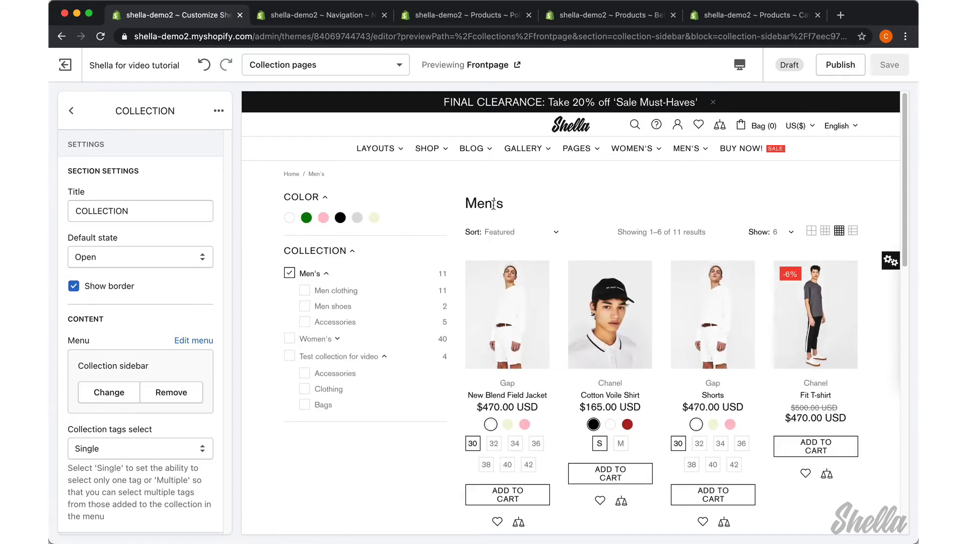
mouse_move(525, 220)
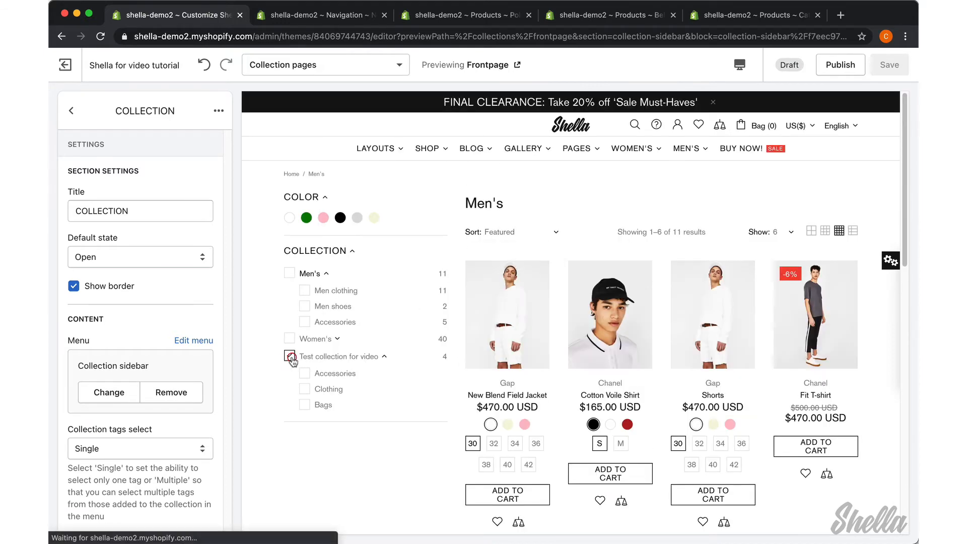
left_click(289, 356)
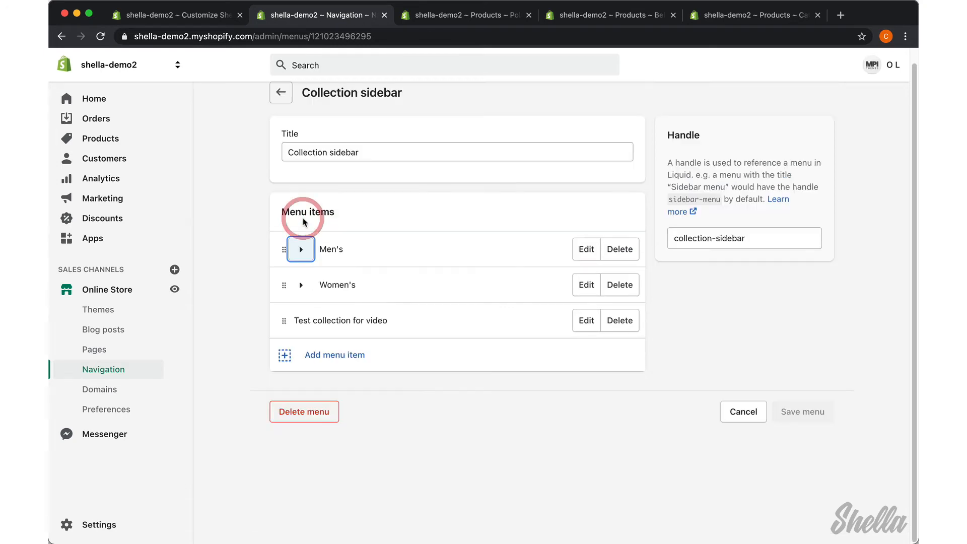
Expand the Women's item to show its clothing, shoes and accessories sub-items, then collapse it
left_click(301, 284)
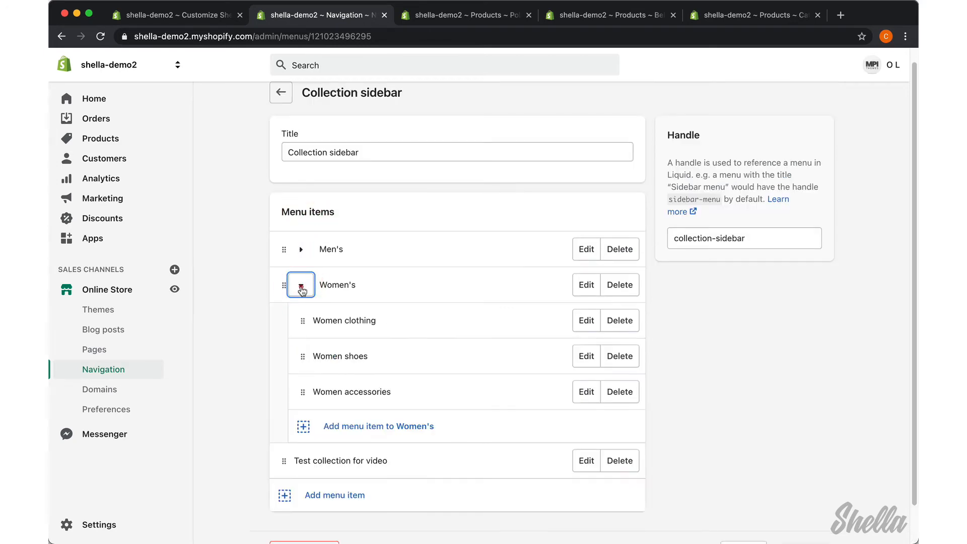
left_click(302, 285)
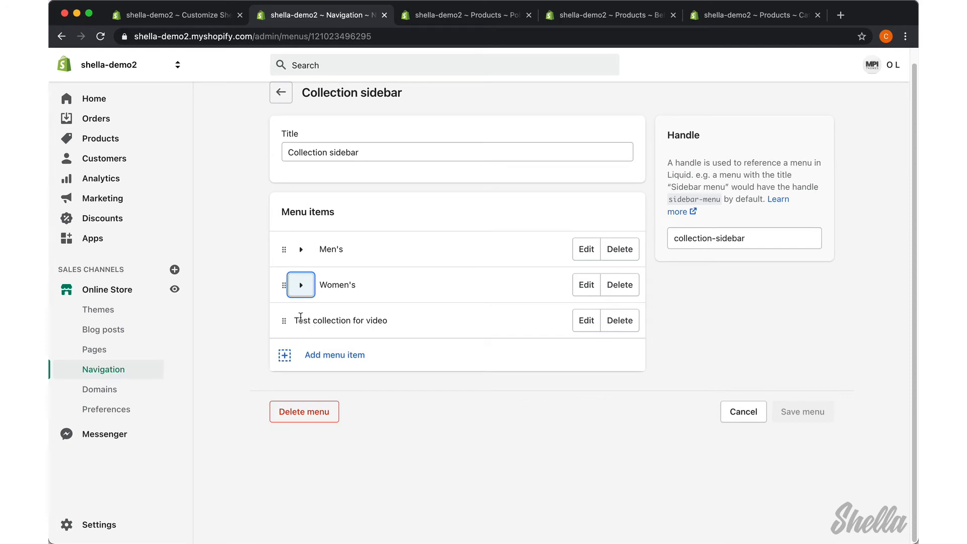
mouse_move(584, 320)
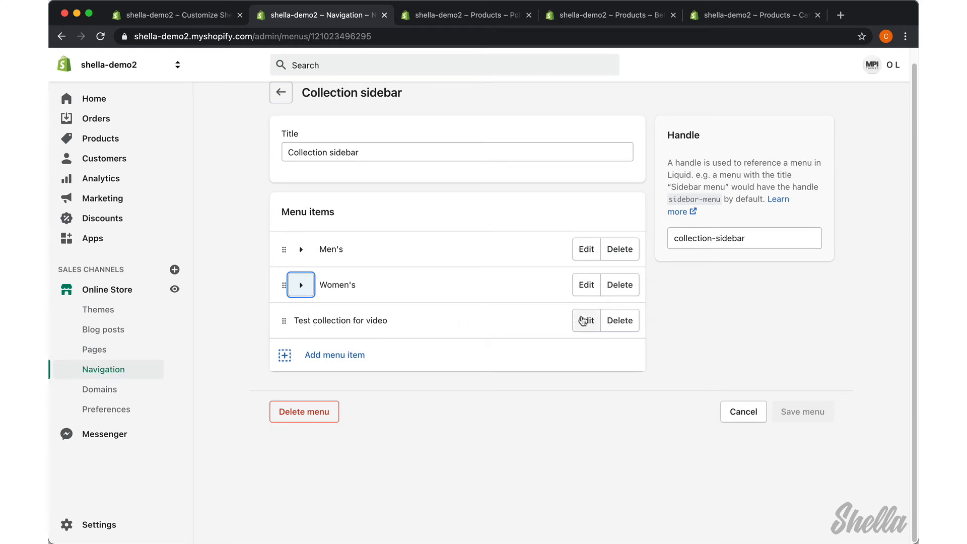
Extend Test collection for video's tag filter with Black, White, Pink and apply the changes
left_click(584, 320)
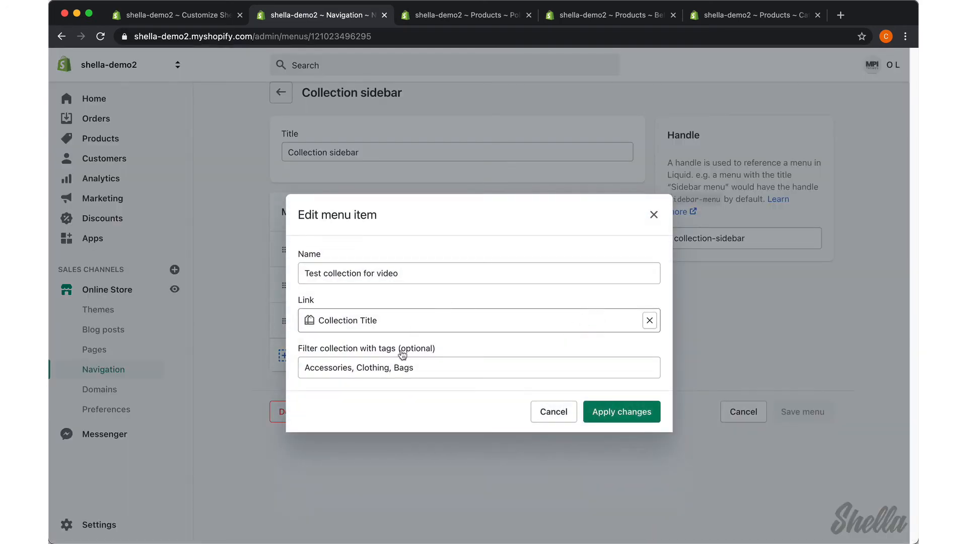
left_click(433, 368)
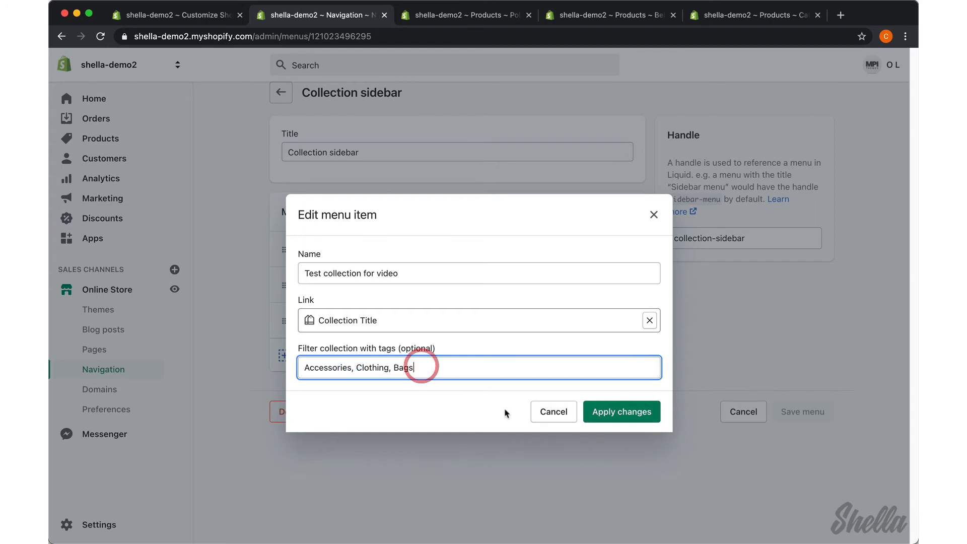
type("\", \"")
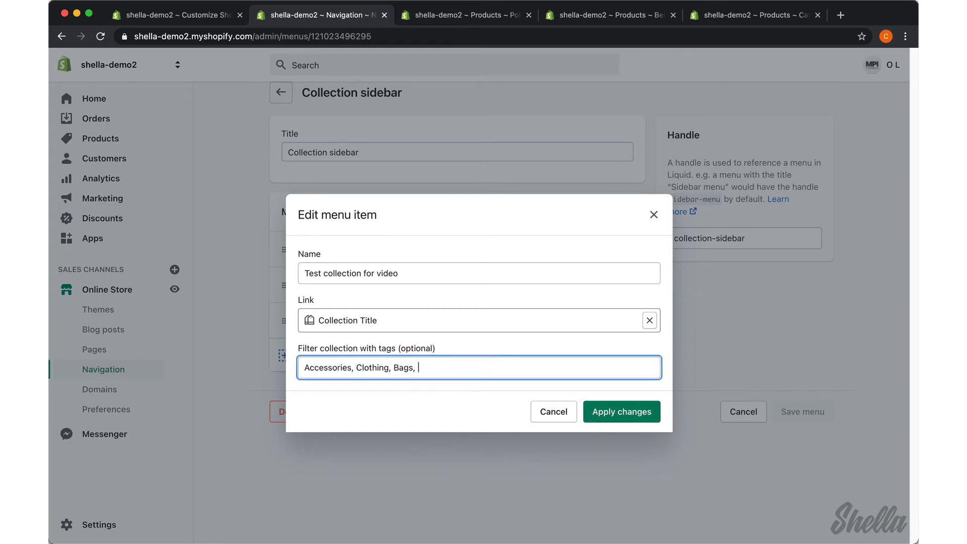
type("Black,")
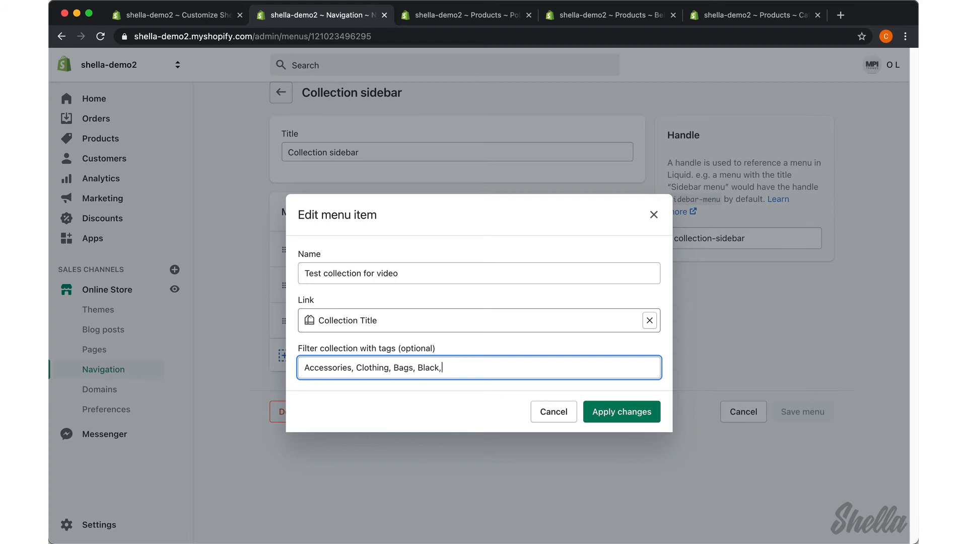
type("Whit")
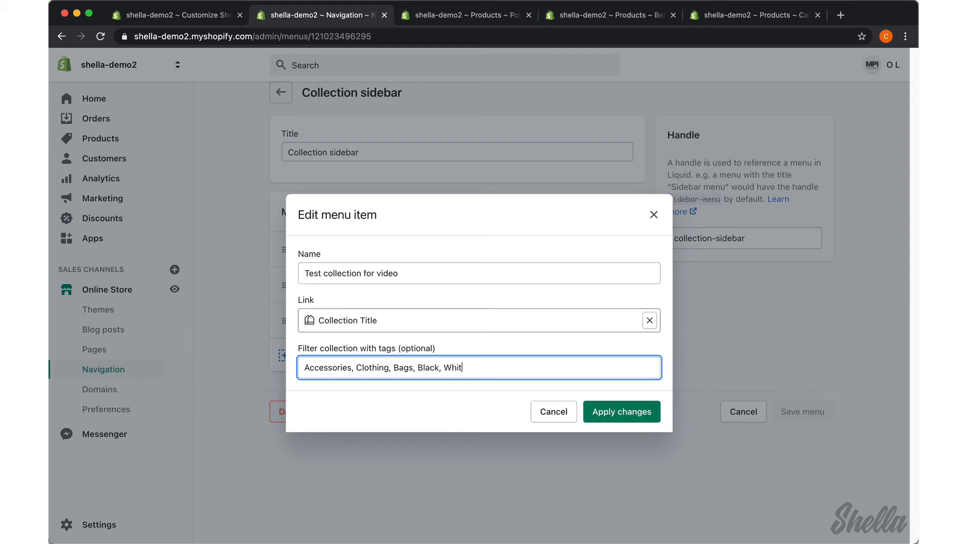
type("e, Pink")
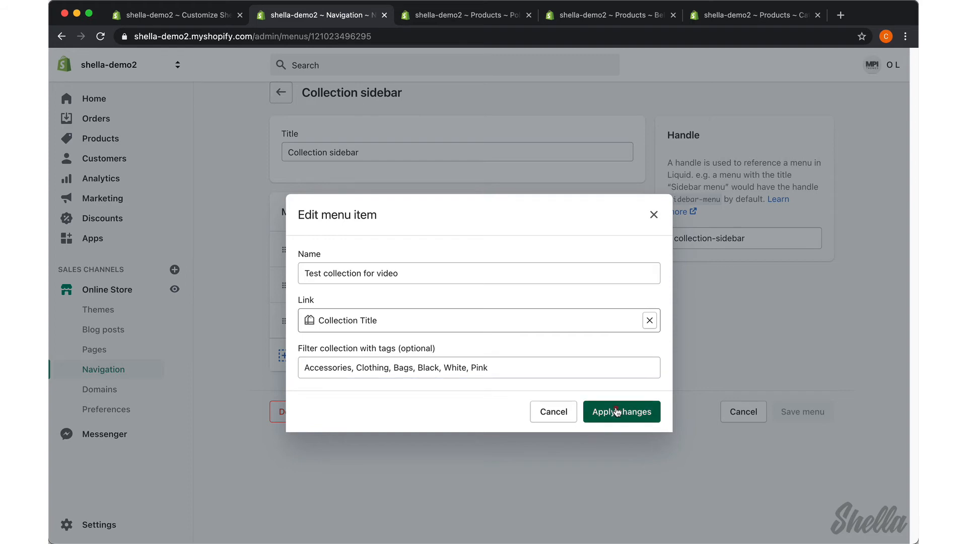
left_click(621, 411)
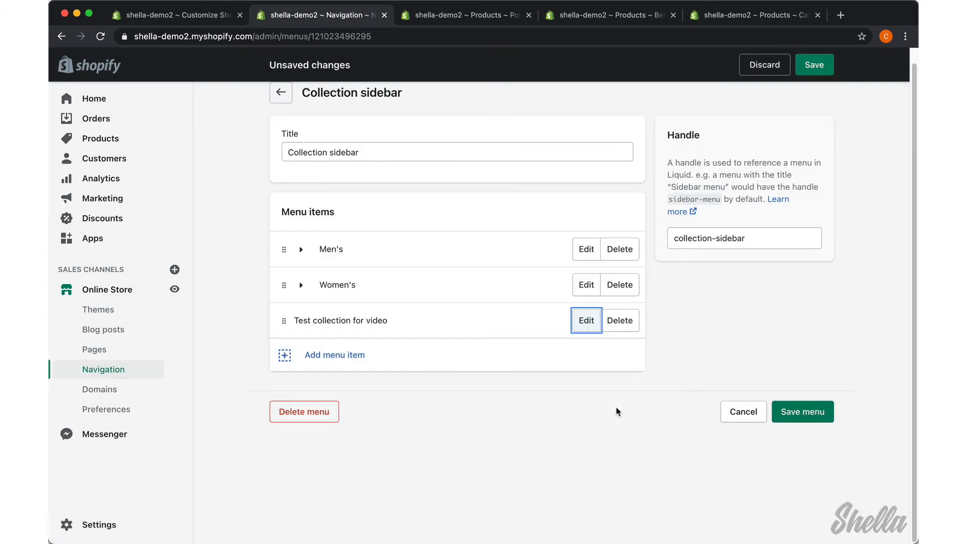
Save the Collection sidebar menu and reopen the Test collection for video item
left_click(803, 411)
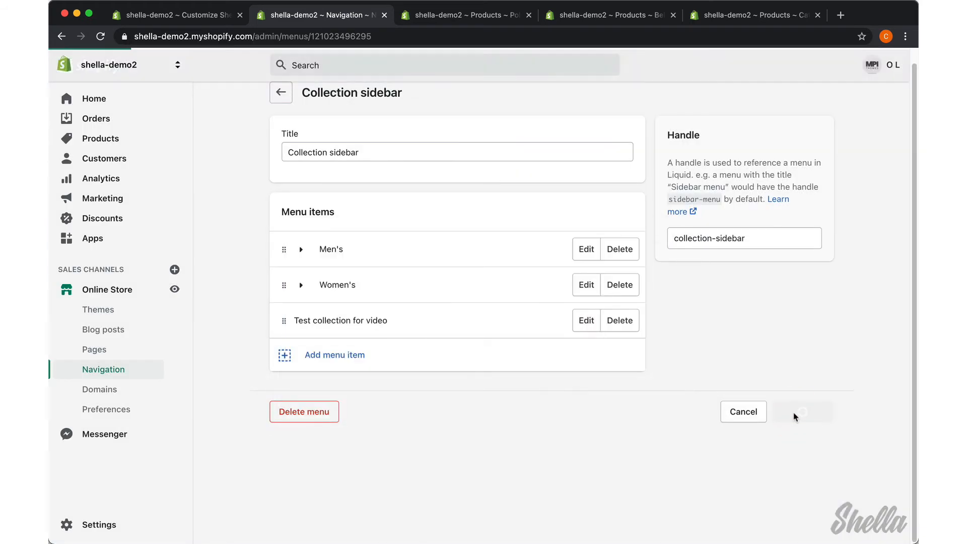
left_click(802, 411)
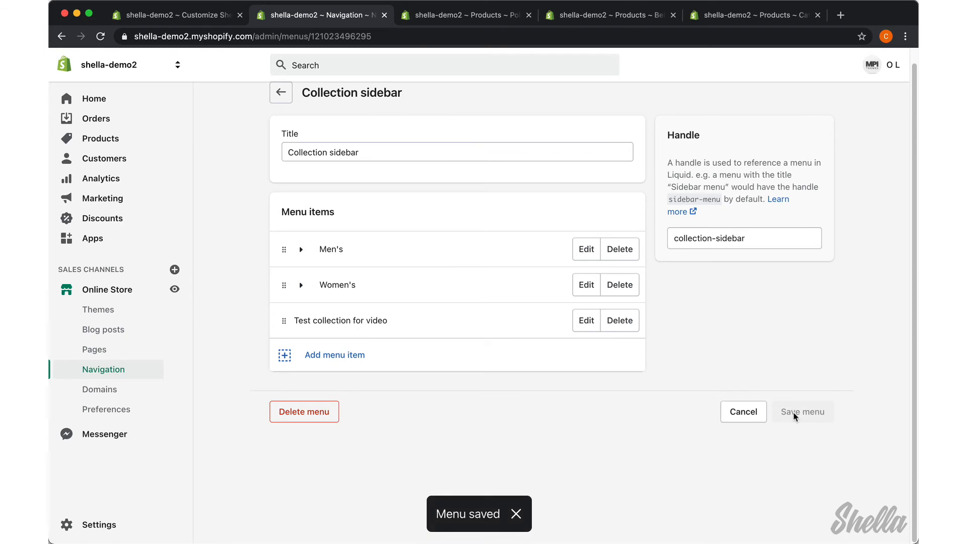
mouse_move(586, 320)
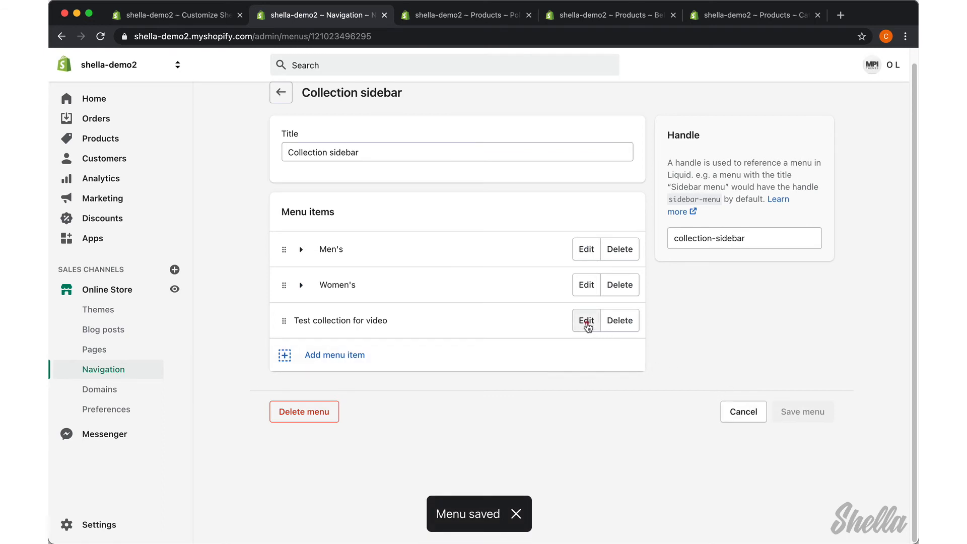
left_click(584, 320)
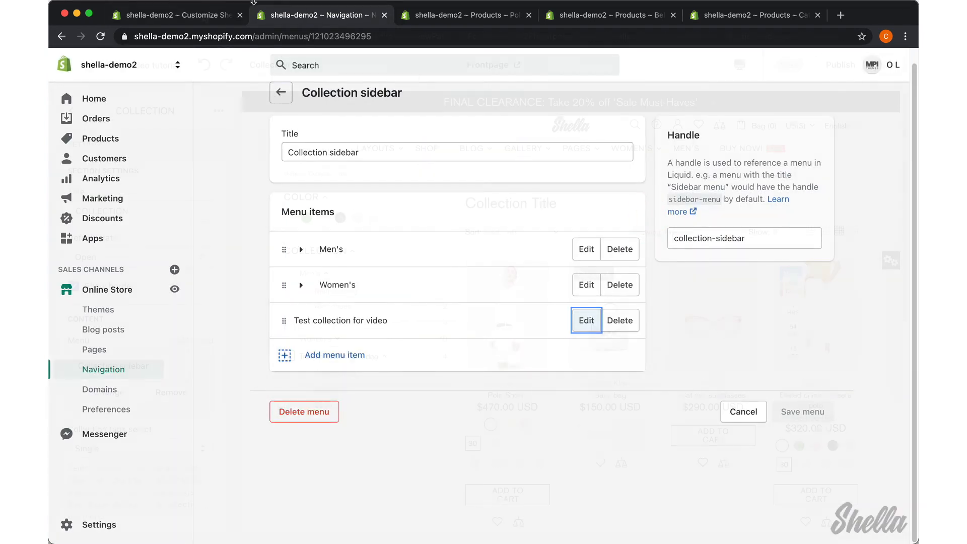
In the theme preview, filter Test collection for video by Accessories, then Pink, then White
left_click(175, 15)
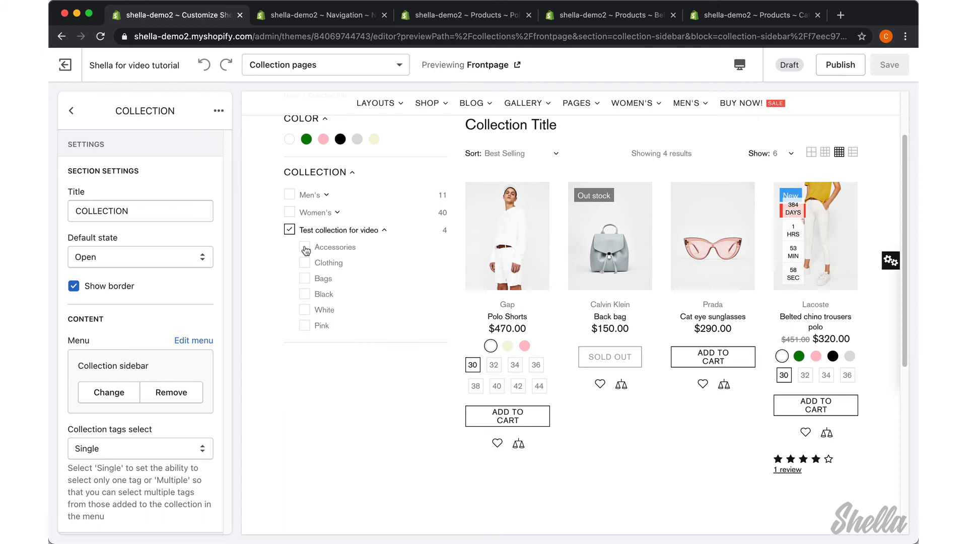
left_click(304, 247)
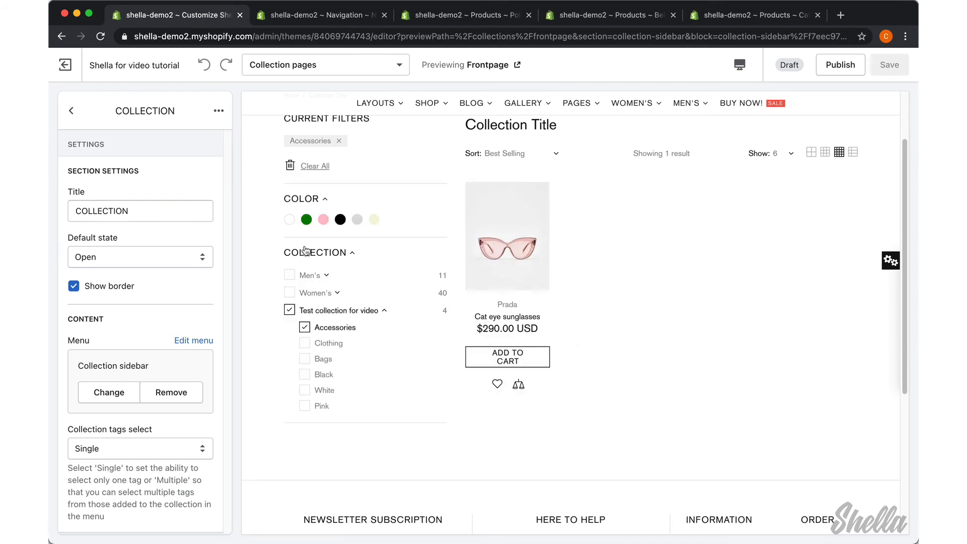
mouse_move(311, 402)
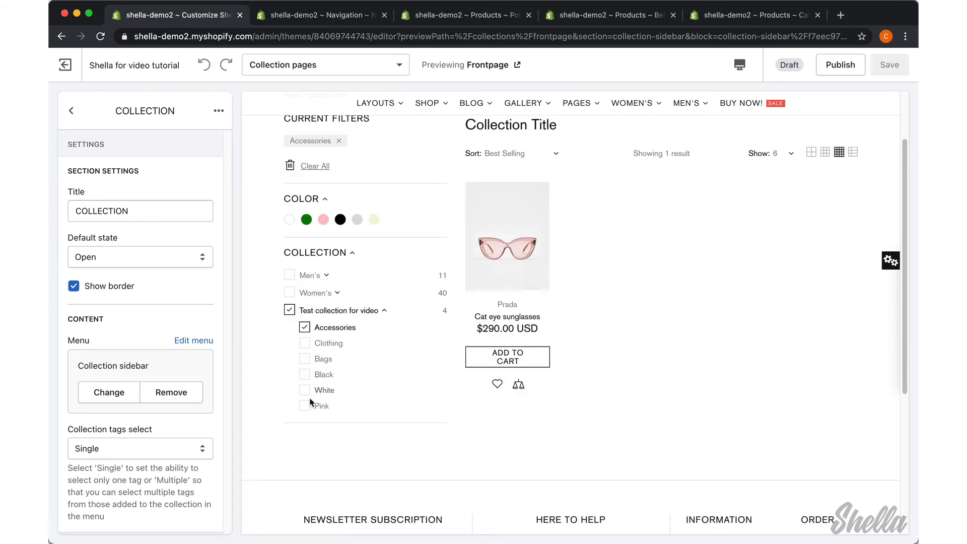
left_click(304, 406)
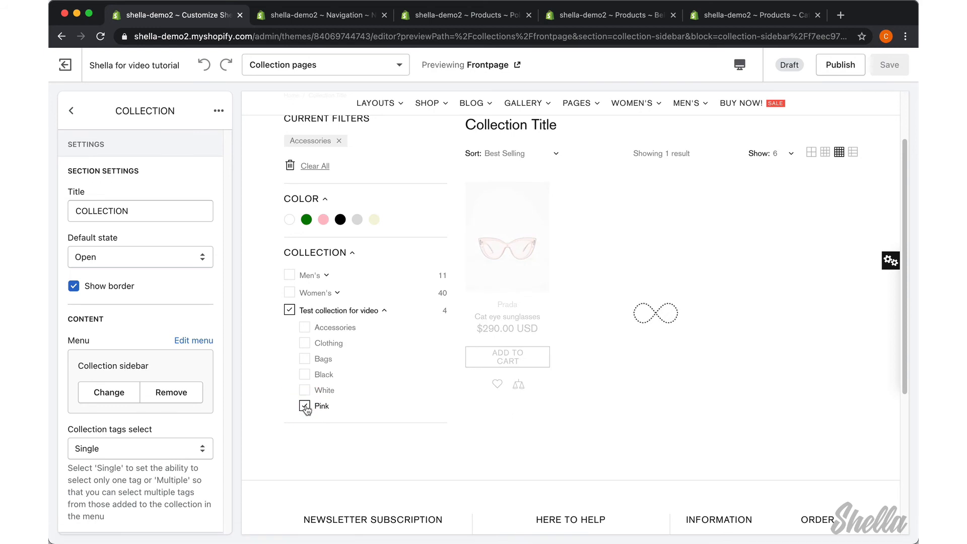
left_click(304, 406)
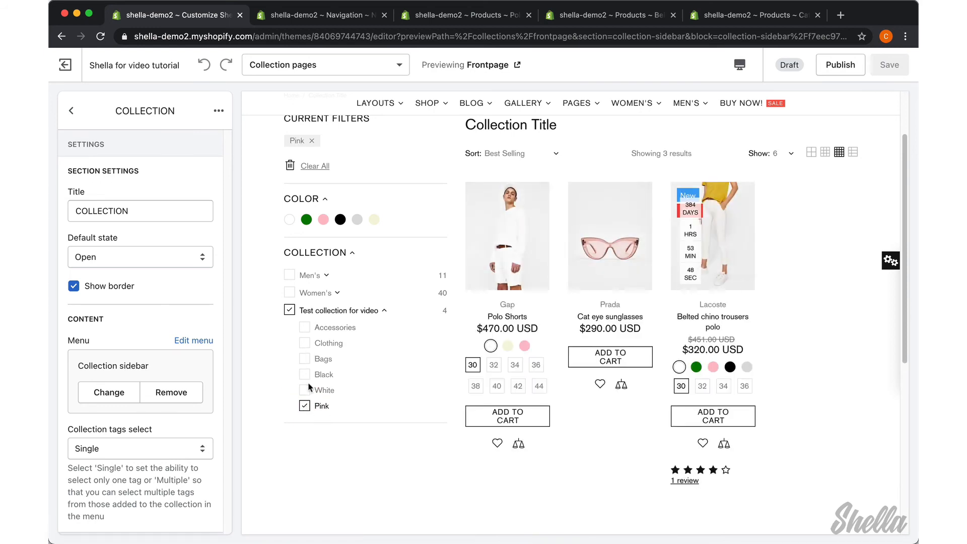
left_click(305, 390)
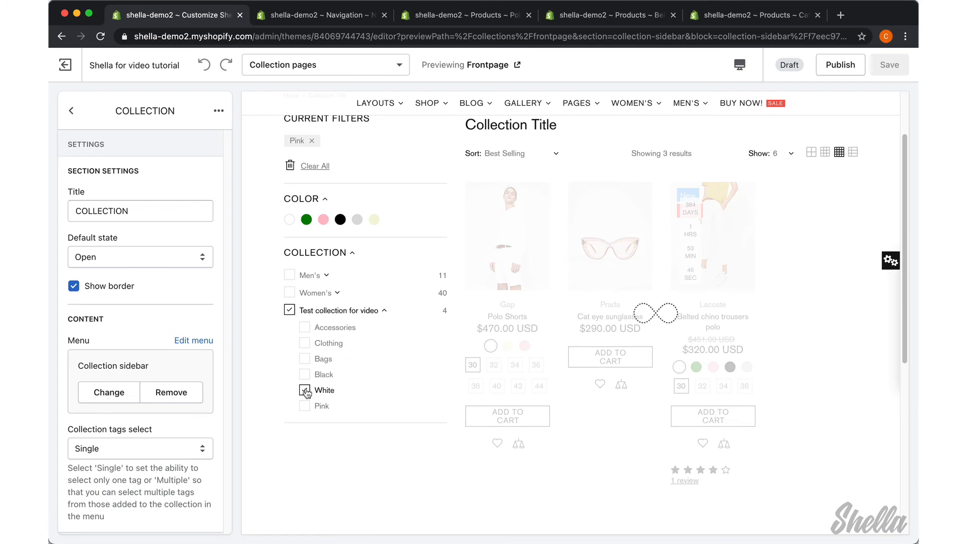
left_click(305, 390)
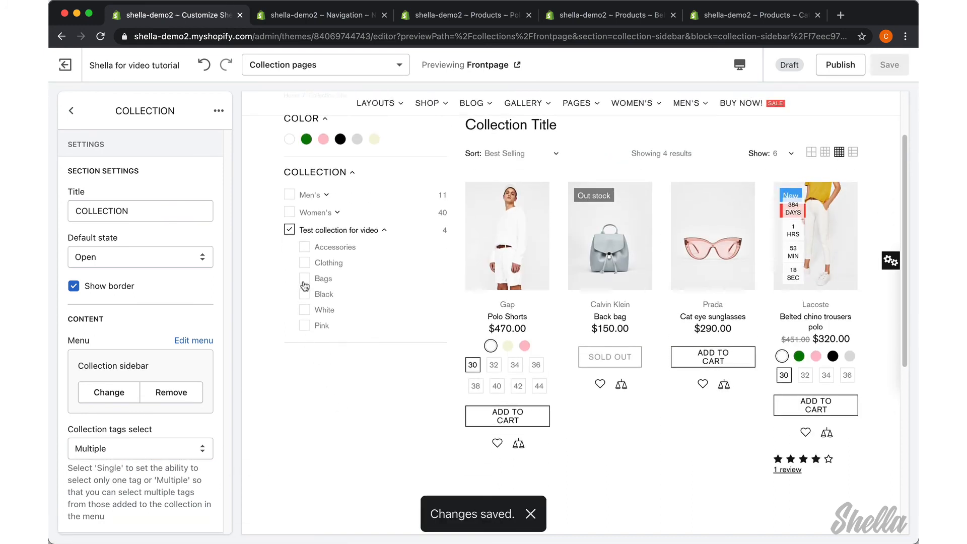
Filter the test collection by the Accessories, Bags and Pink tags together
left_click(304, 246)
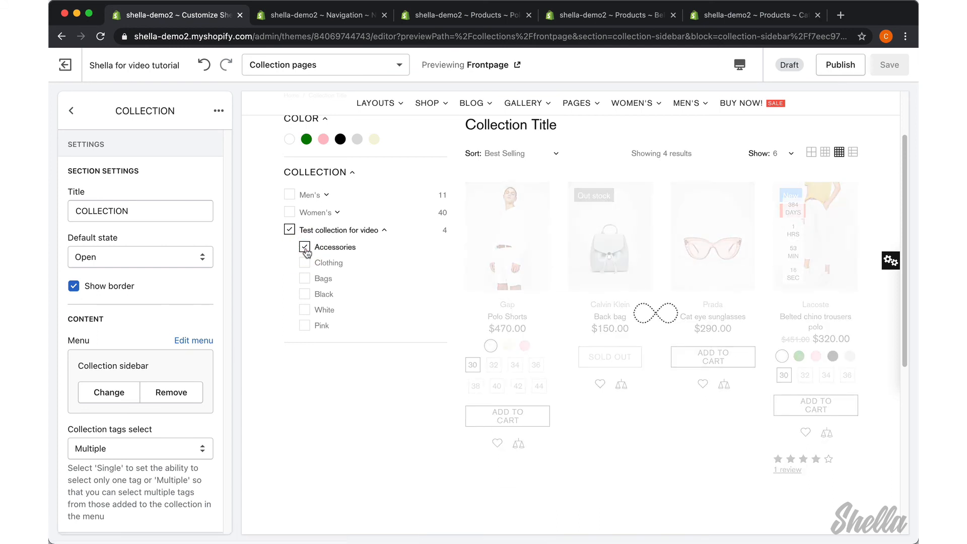
left_click(304, 247)
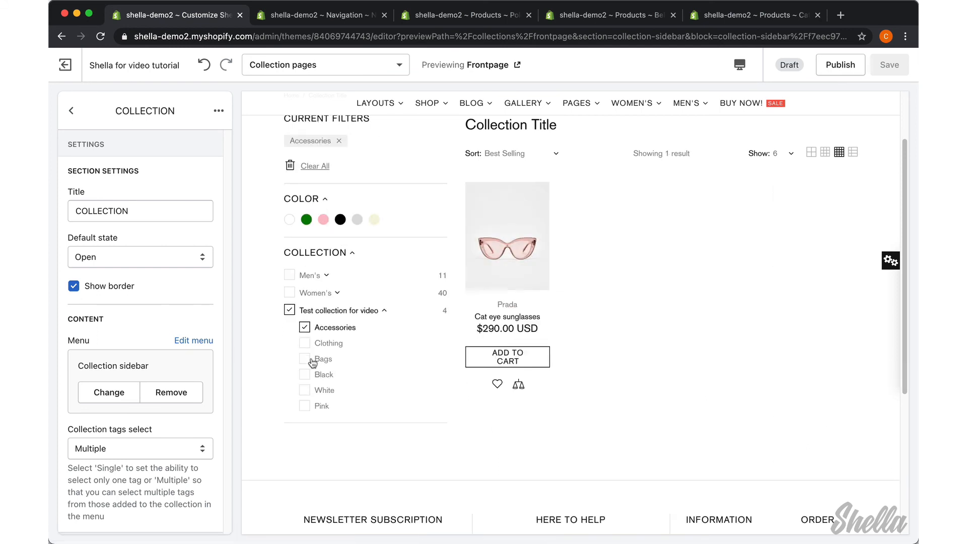
left_click(305, 358)
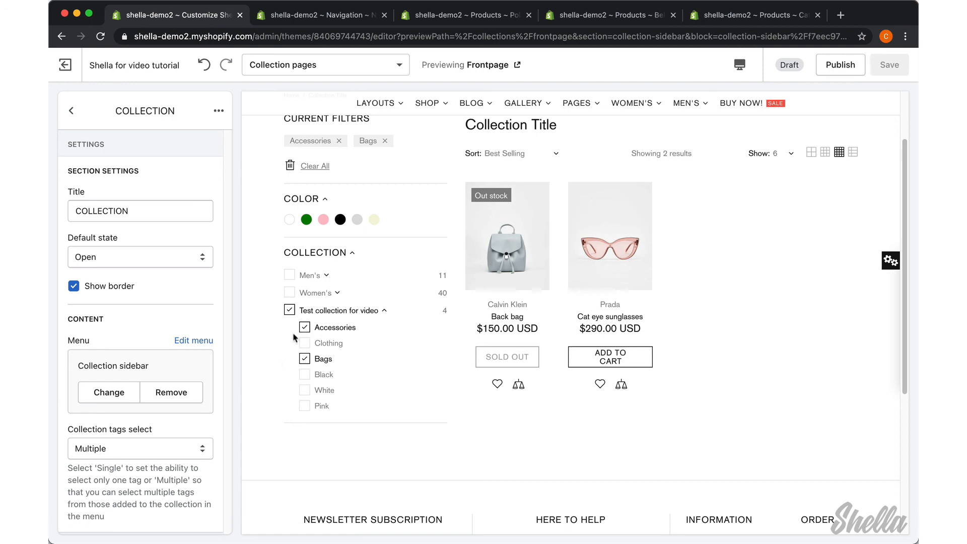
left_click(304, 406)
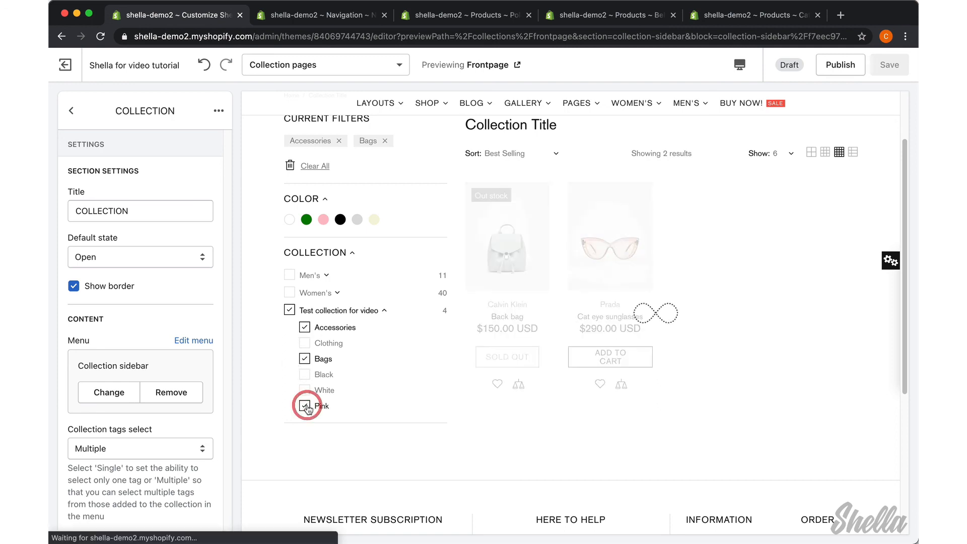
left_click(304, 406)
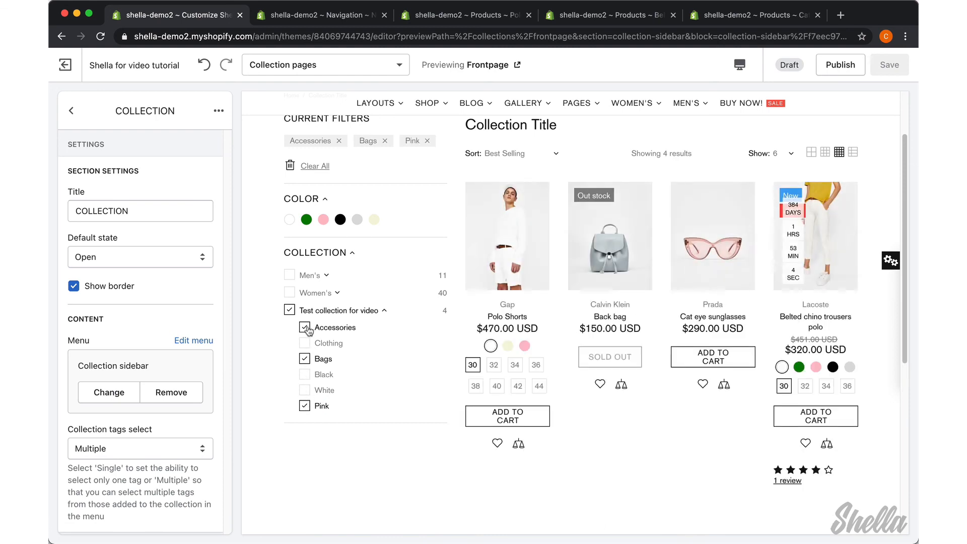
Remove the Accessories and Bags filters, leaving only Pink active
left_click(304, 326)
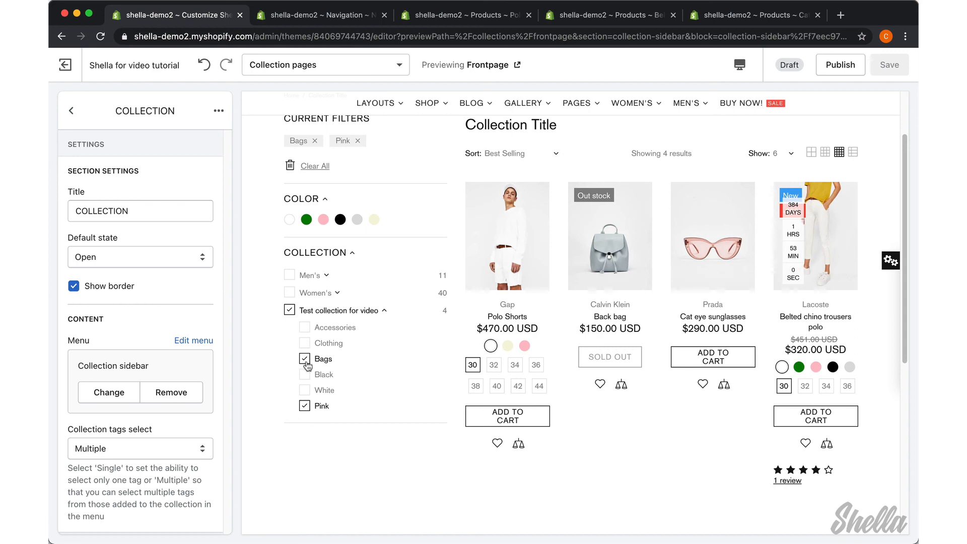
left_click(305, 359)
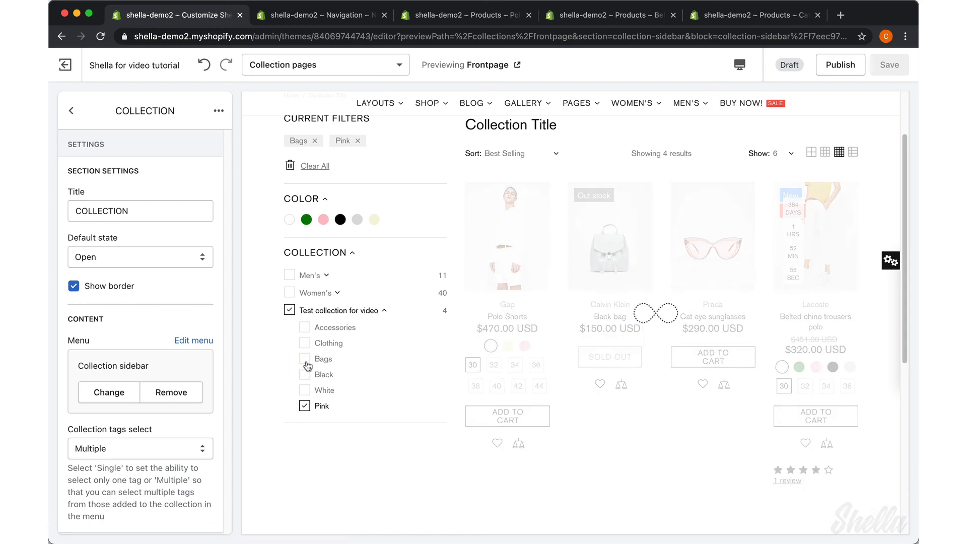